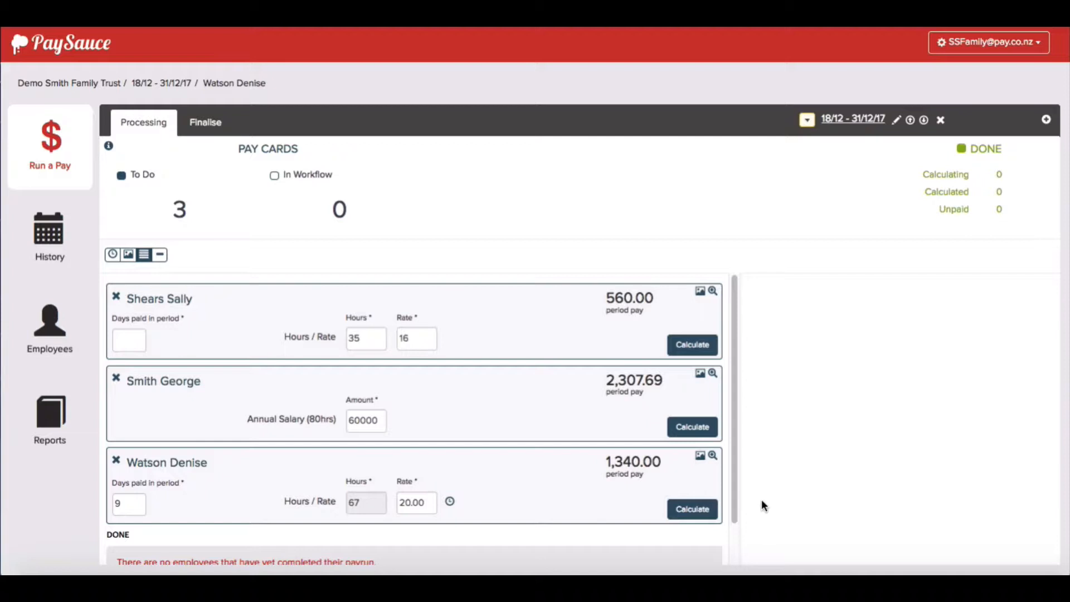
{"action": "mouse_move", "coordinate": [118, 271]}
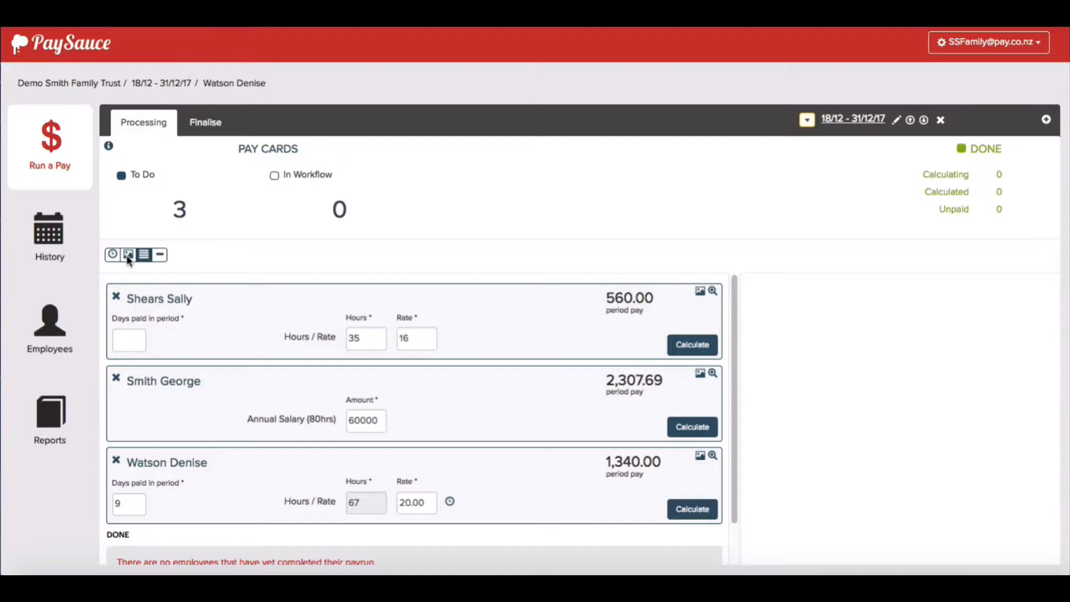
- Show the Leave Summary for the 18/12–31/12/17 pay run, currently empty
{"action": "left_click", "coordinate": [142, 254]}
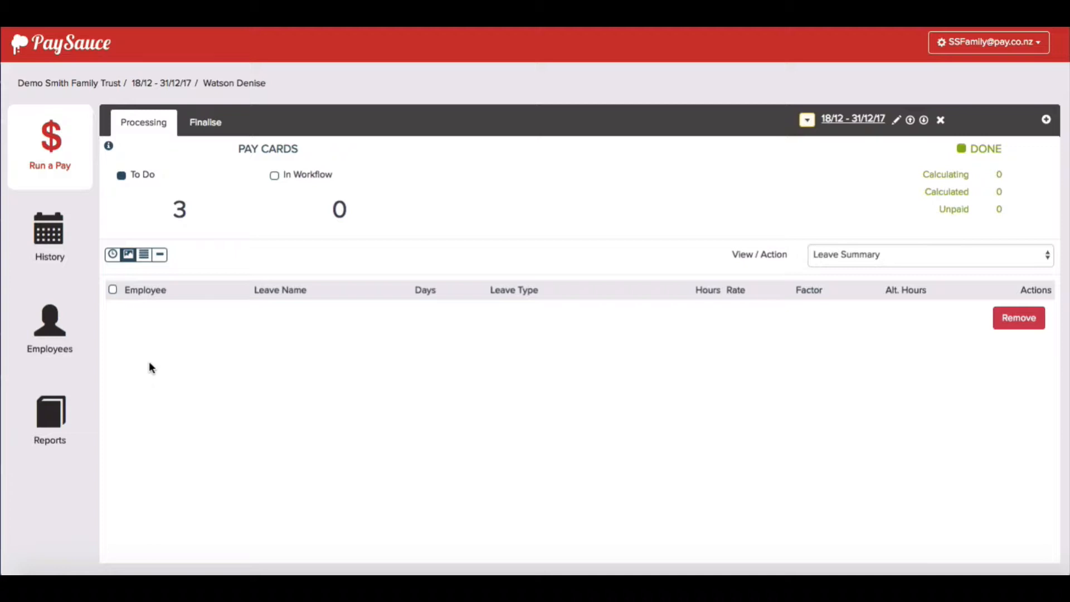
{"action": "mouse_move", "coordinate": [579, 310]}
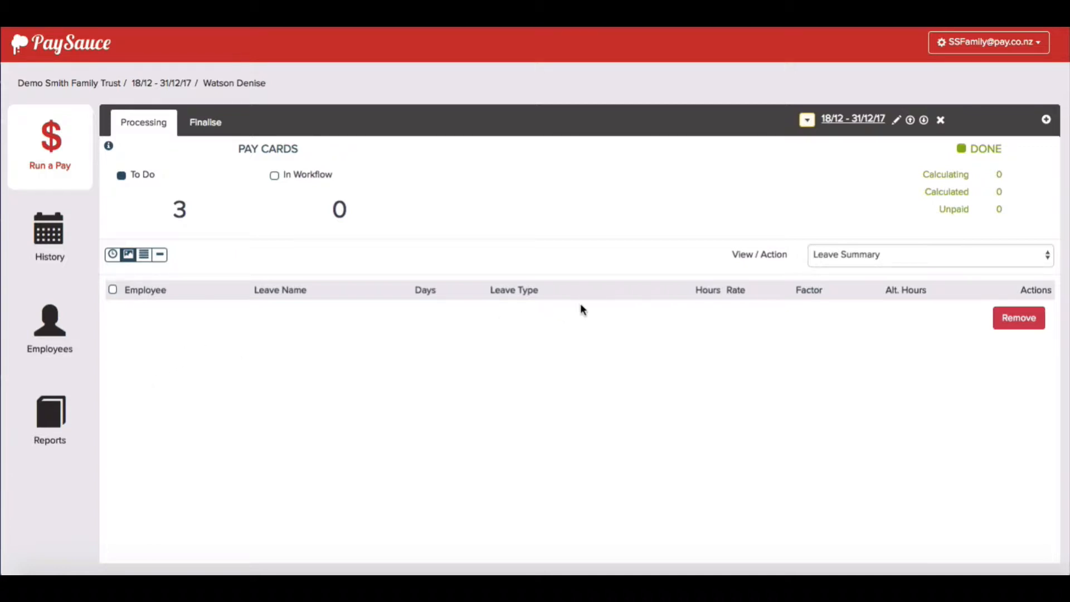
{"action": "mouse_move", "coordinate": [1032, 258]}
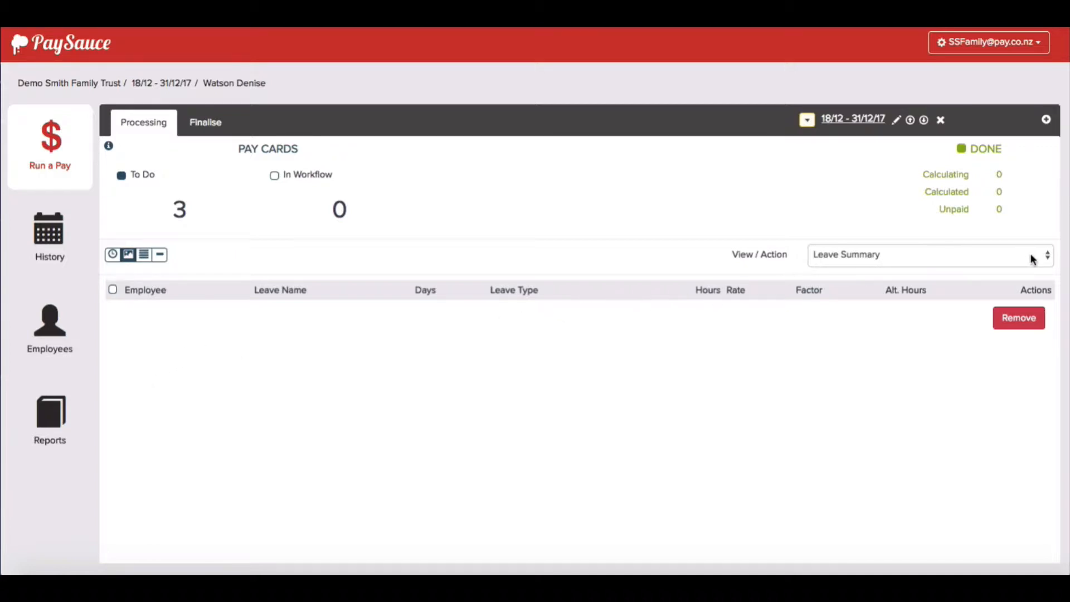
{"action": "left_click", "coordinate": [930, 254]}
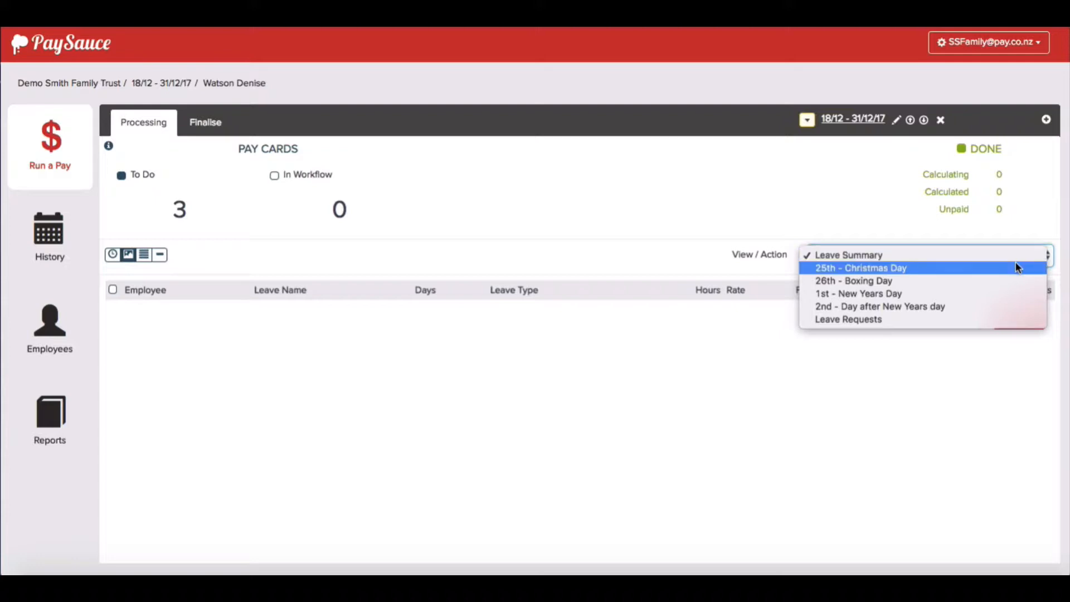
{"action": "mouse_move", "coordinate": [981, 272]}
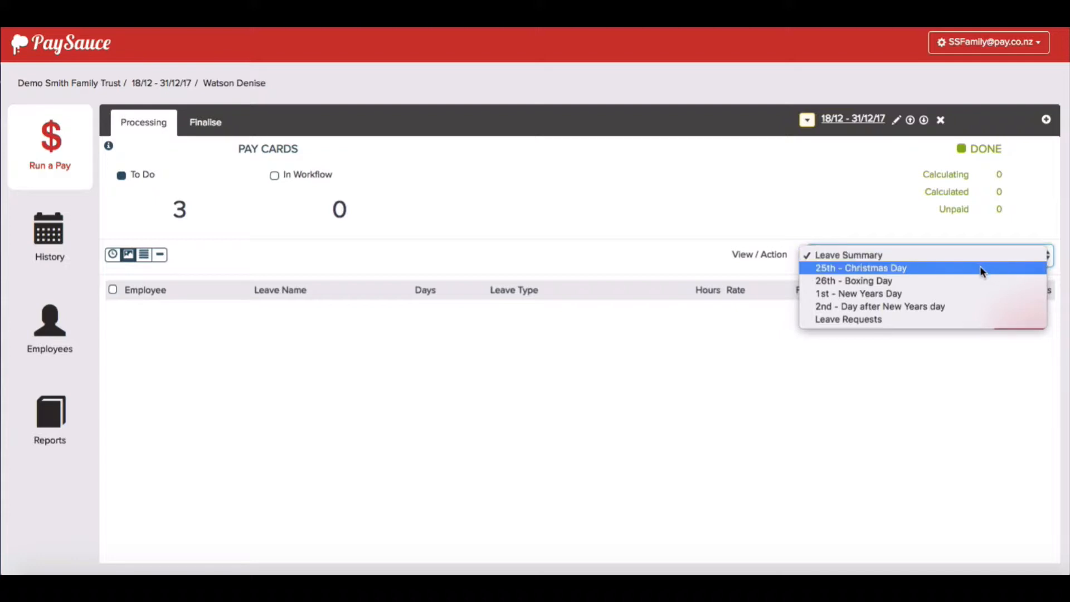
{"action": "left_click", "coordinate": [856, 267]}
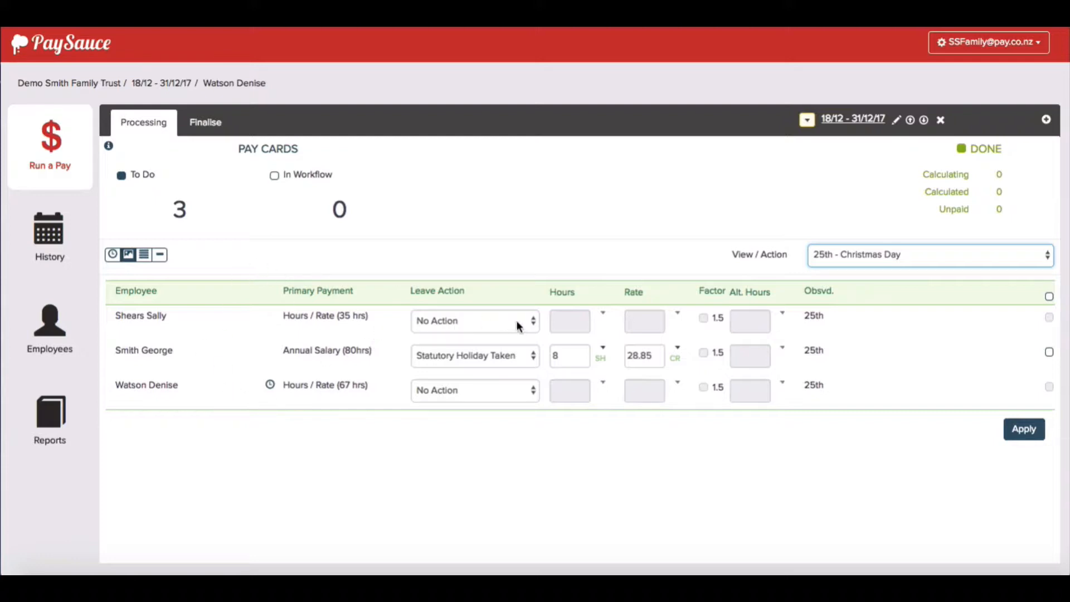
{"action": "mouse_move", "coordinate": [528, 328]}
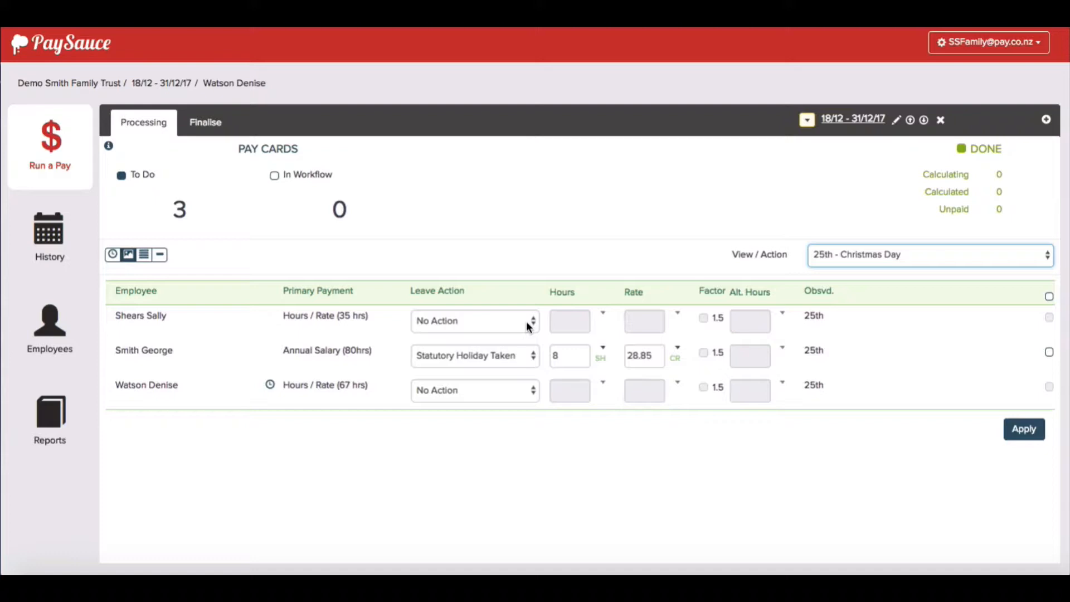
{"action": "left_click", "coordinate": [474, 321]}
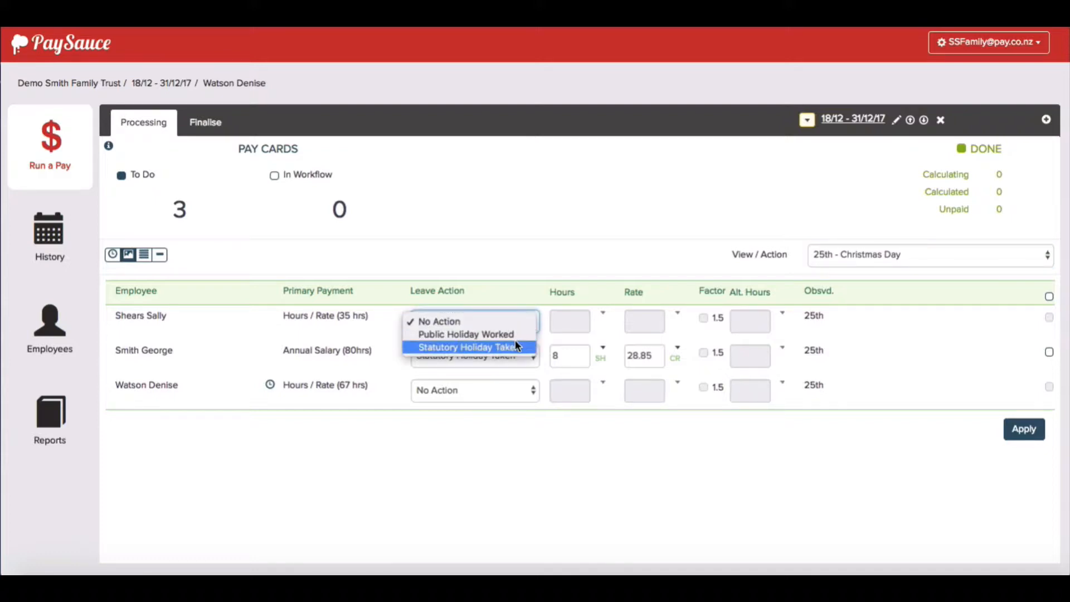
{"action": "left_click", "coordinate": [469, 348]}
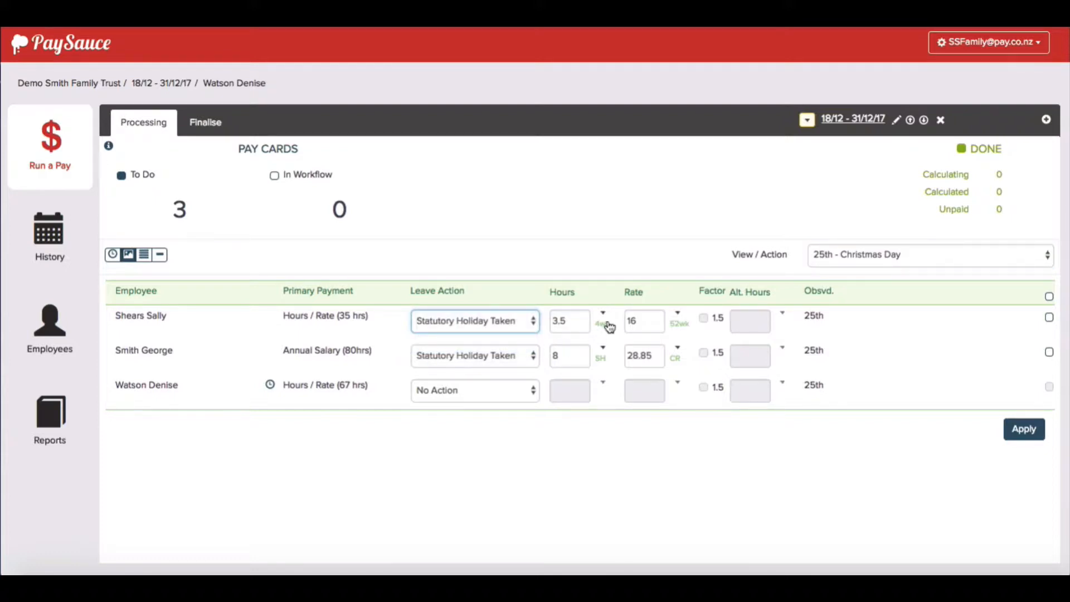
{"action": "left_click", "coordinate": [601, 321]}
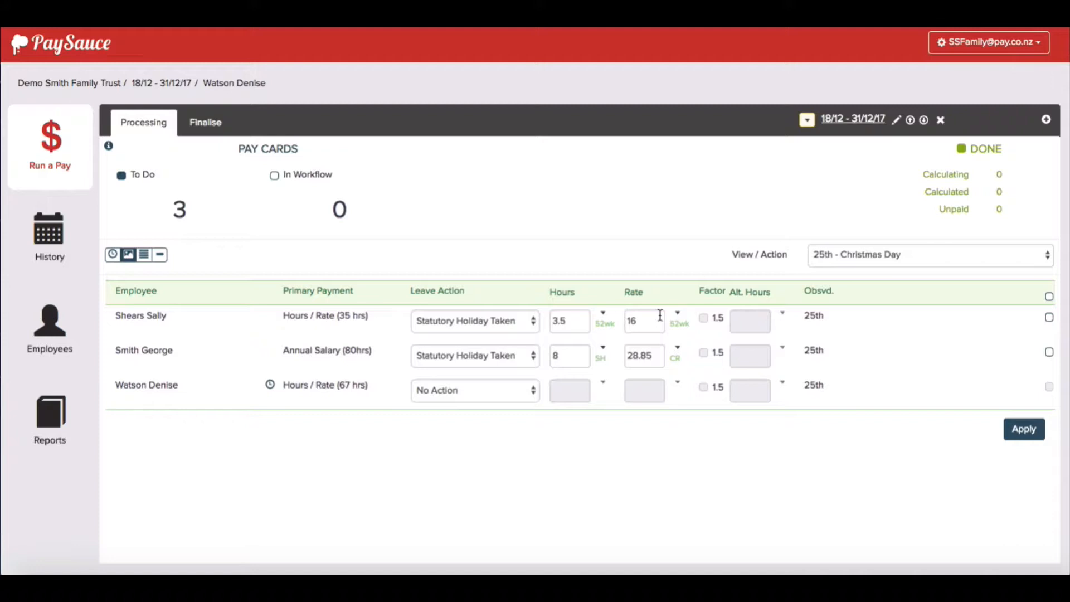
{"action": "mouse_move", "coordinate": [592, 321]}
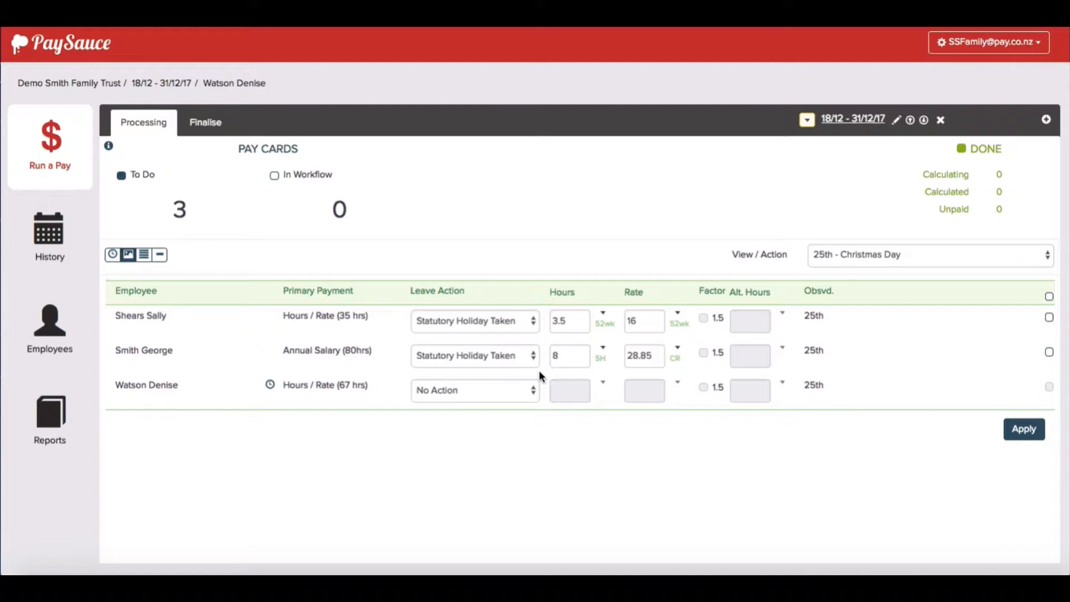
{"action": "mouse_move", "coordinate": [592, 366]}
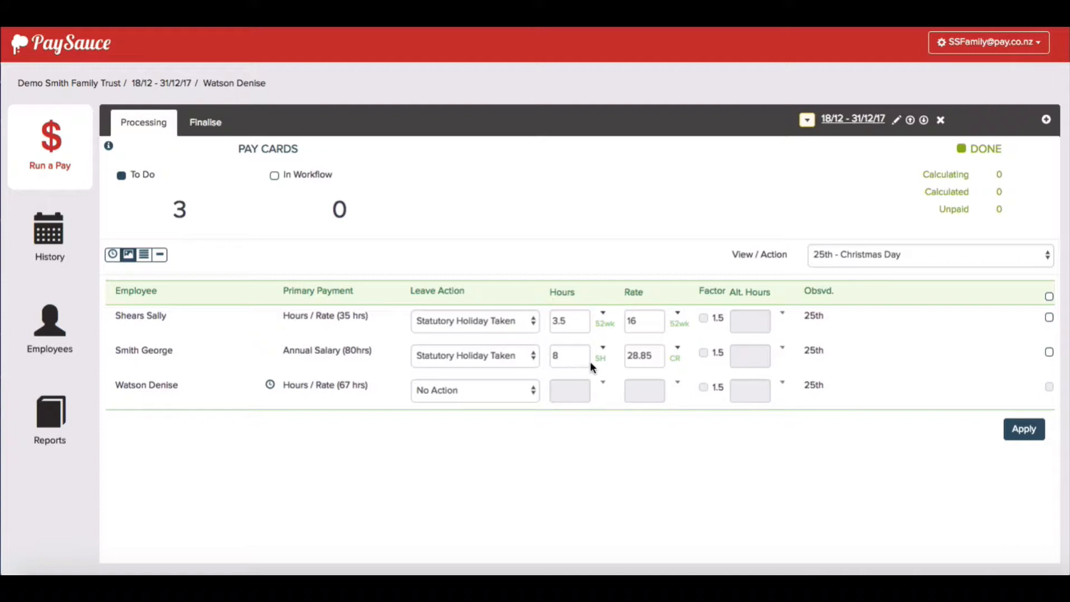
{"action": "mouse_move", "coordinate": [601, 374]}
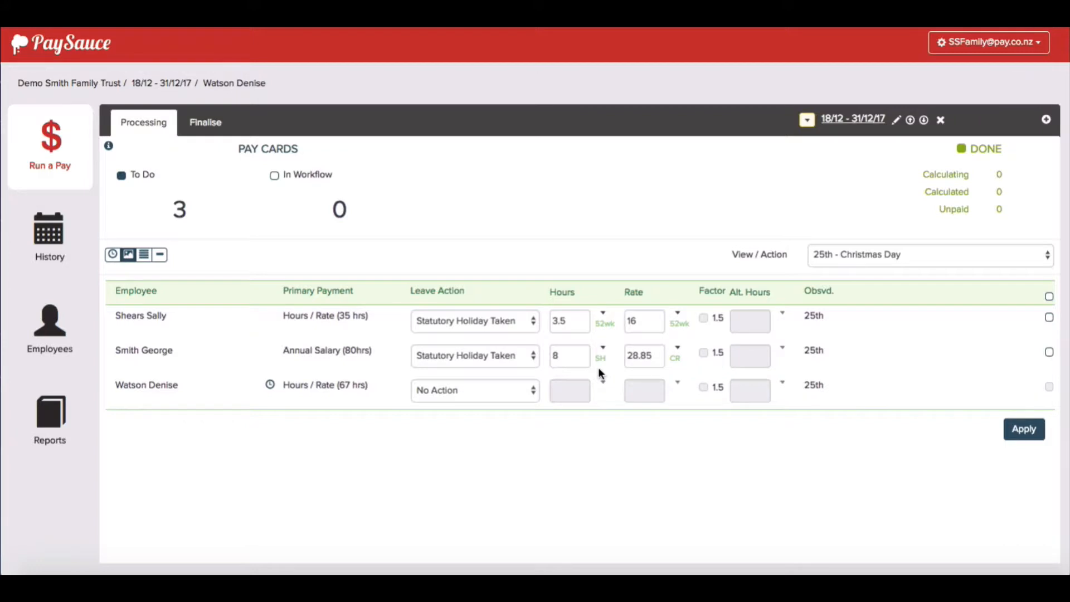
{"action": "mouse_move", "coordinate": [509, 399]}
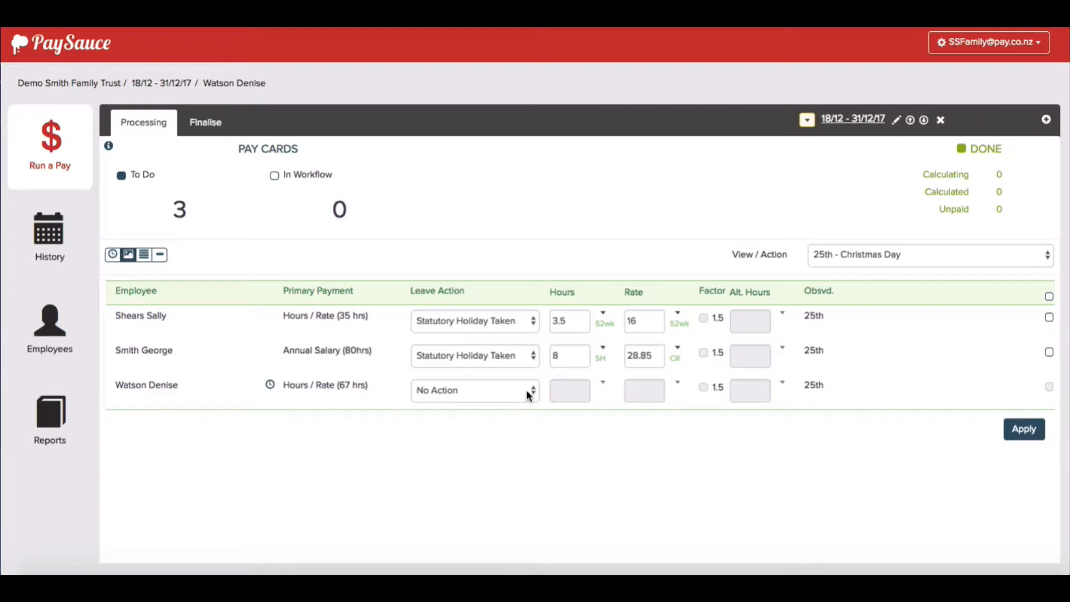
{"action": "left_click", "coordinate": [474, 392]}
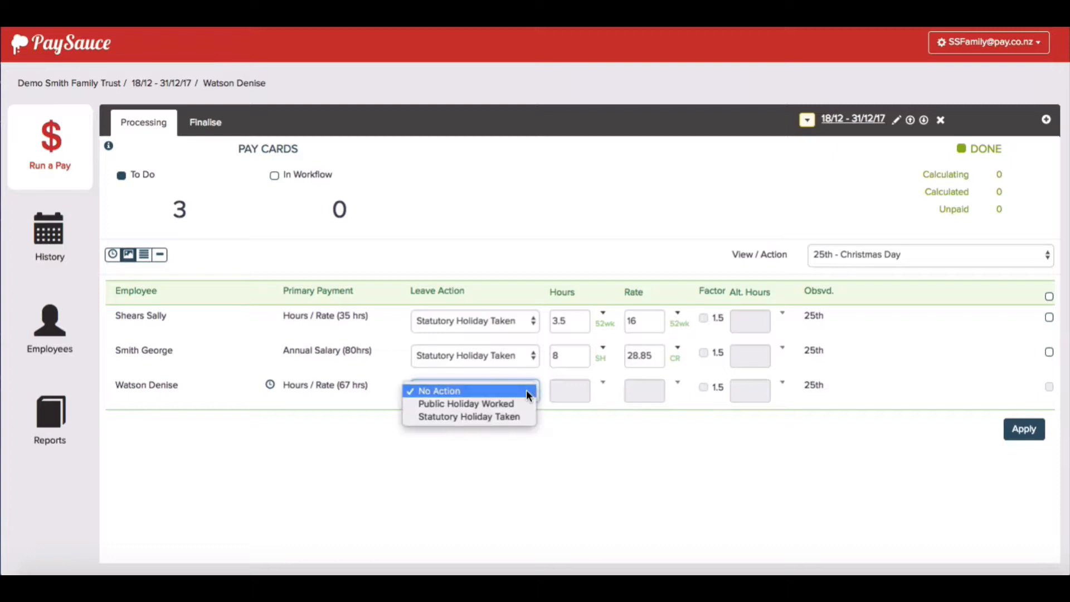
{"action": "left_click", "coordinate": [466, 417]}
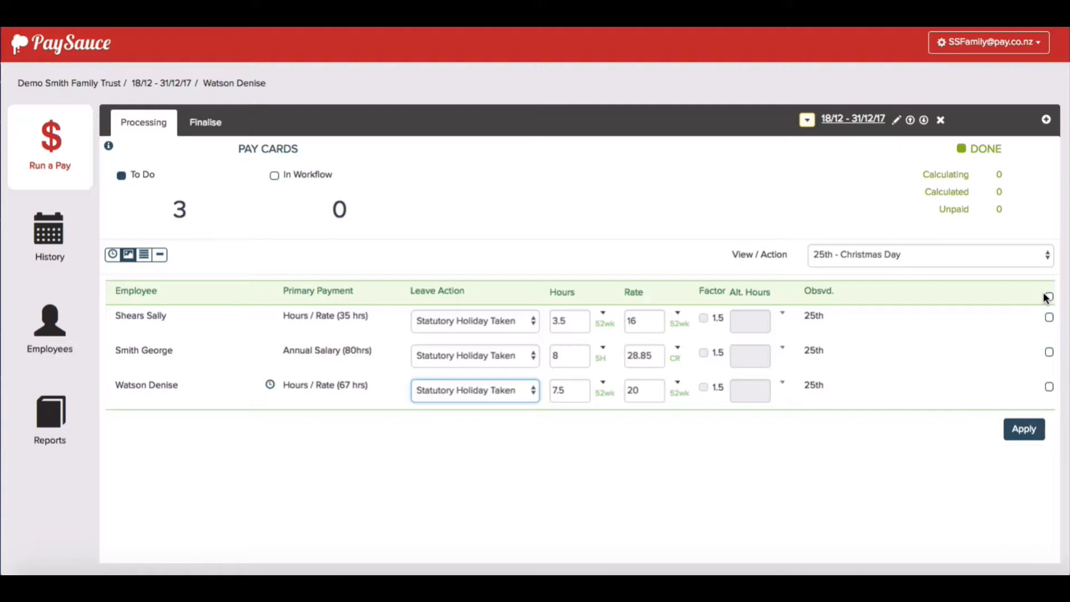
{"action": "left_click", "coordinate": [1048, 296]}
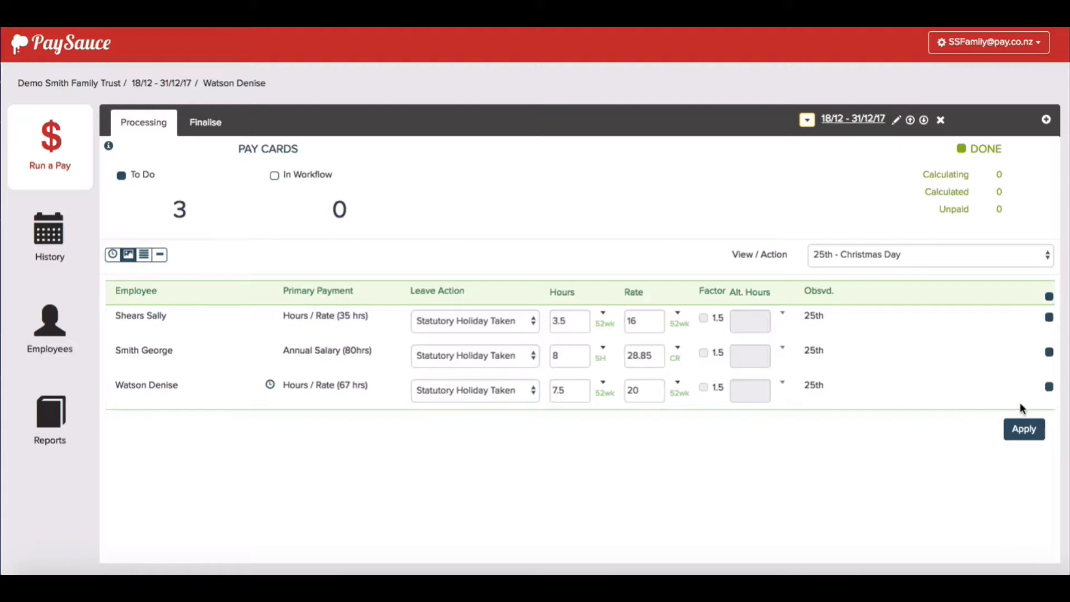
{"action": "left_click", "coordinate": [1023, 428]}
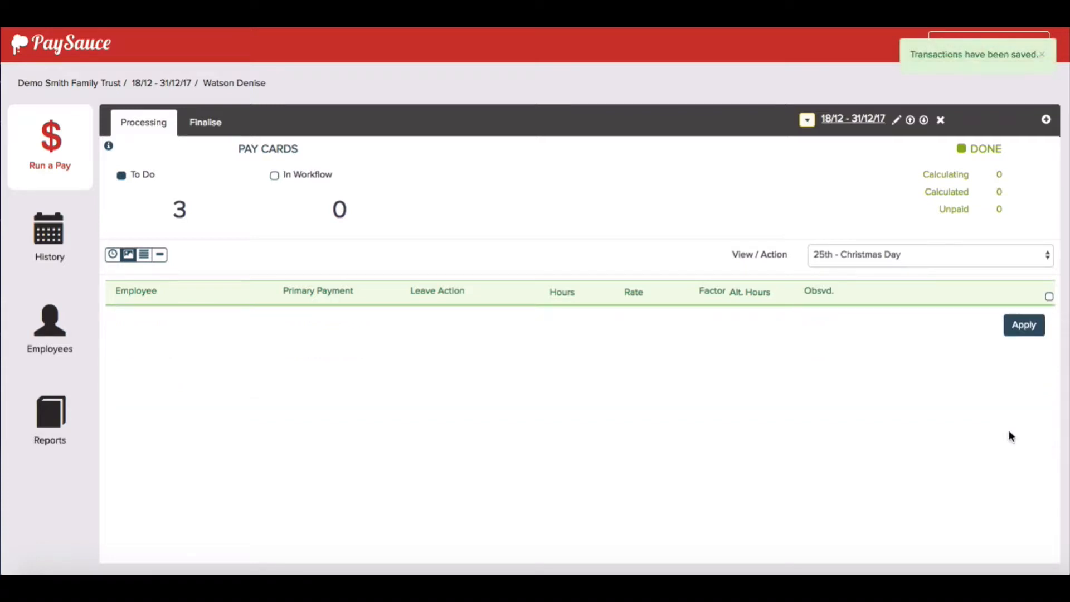
{"action": "mouse_move", "coordinate": [976, 303]}
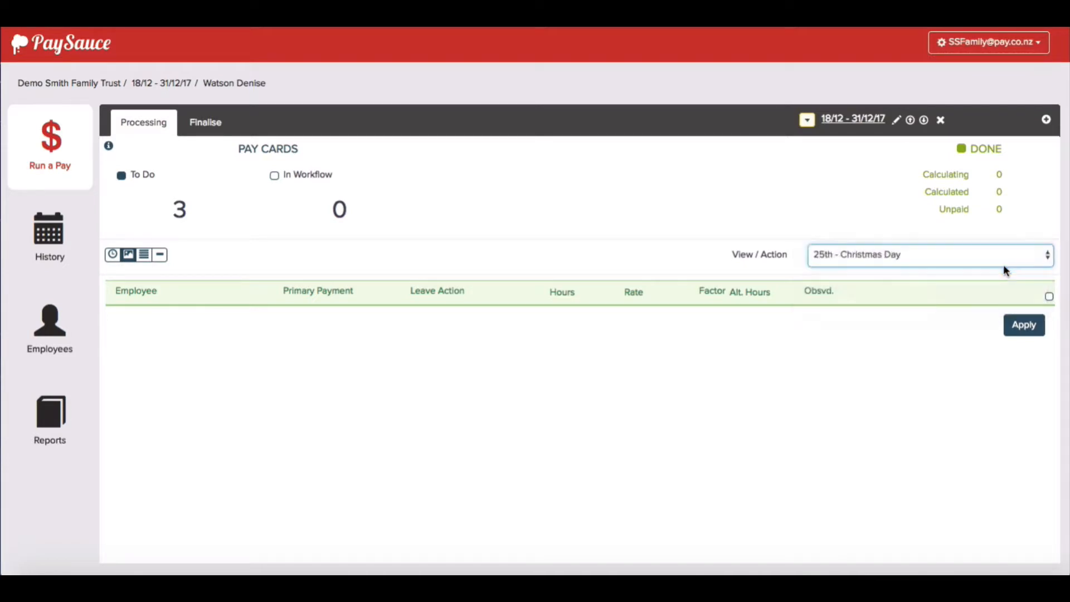
{"action": "left_click", "coordinate": [929, 254]}
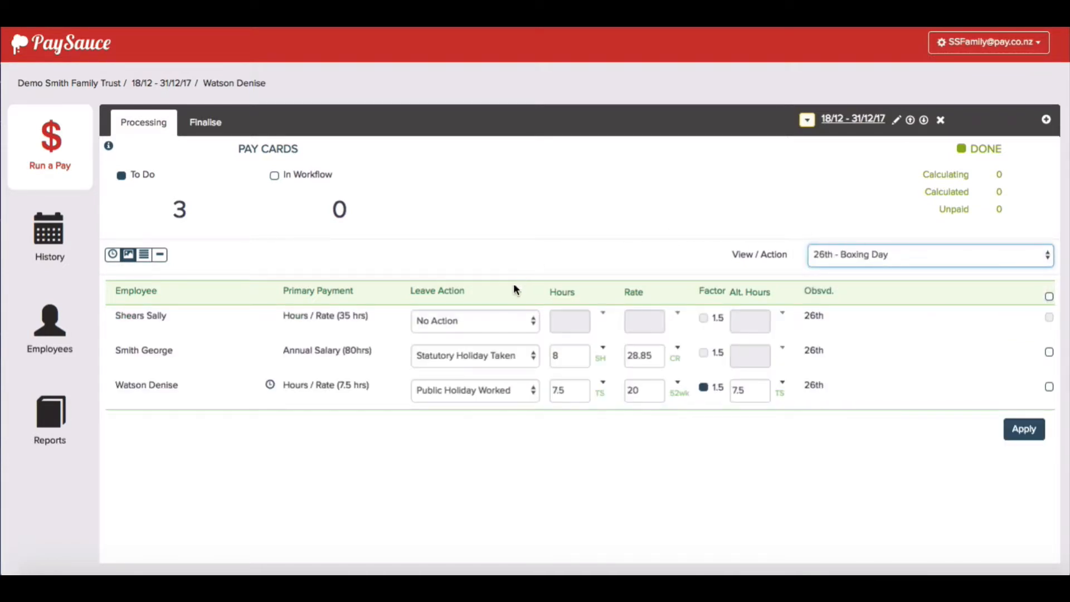
{"action": "left_click", "coordinate": [474, 321]}
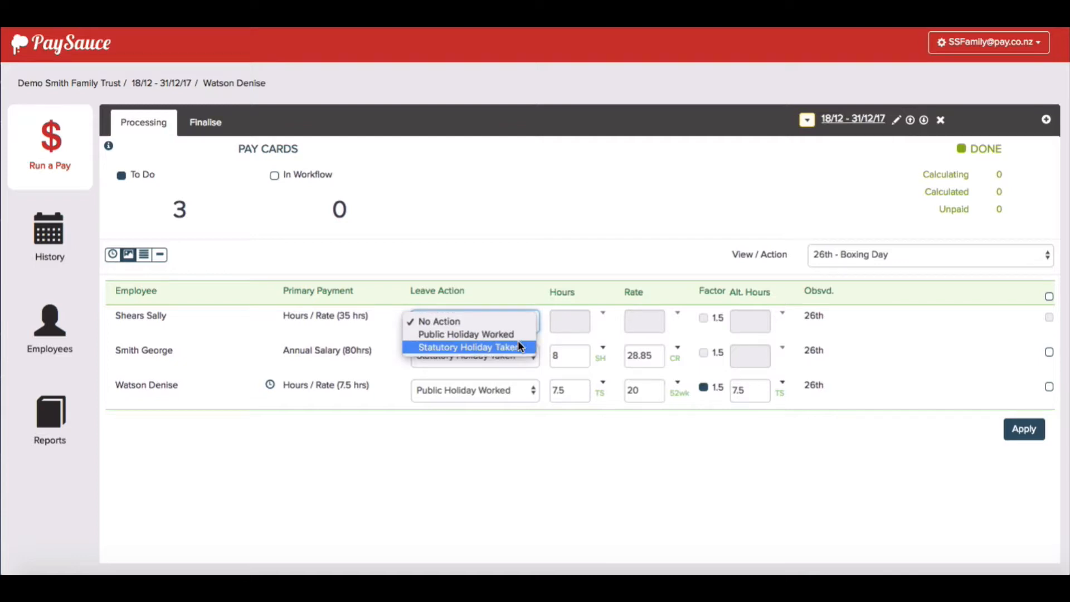
{"action": "left_click", "coordinate": [467, 347]}
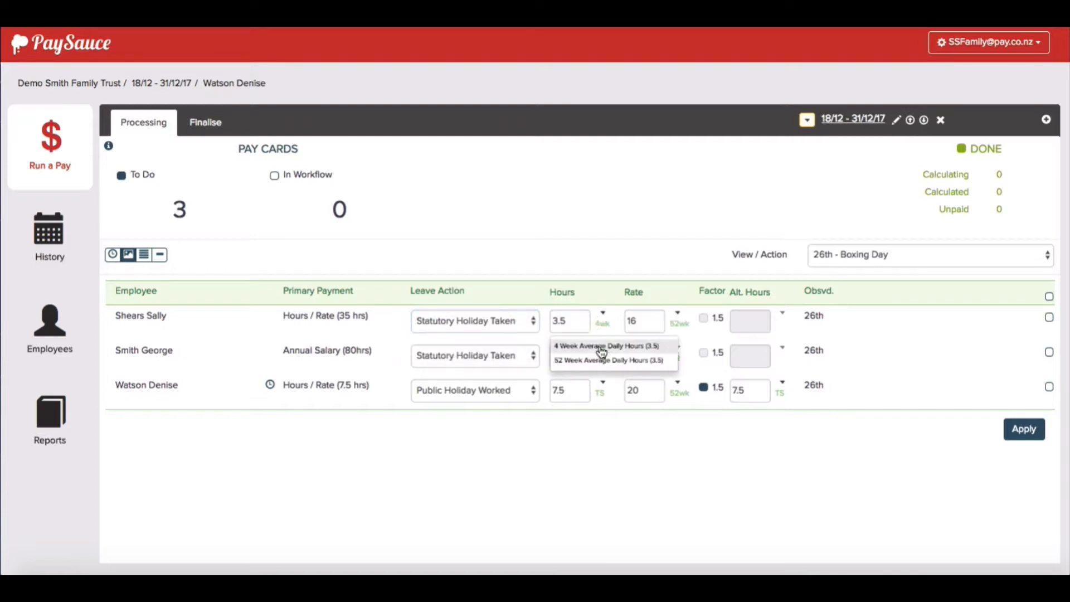
{"action": "left_click", "coordinate": [608, 360]}
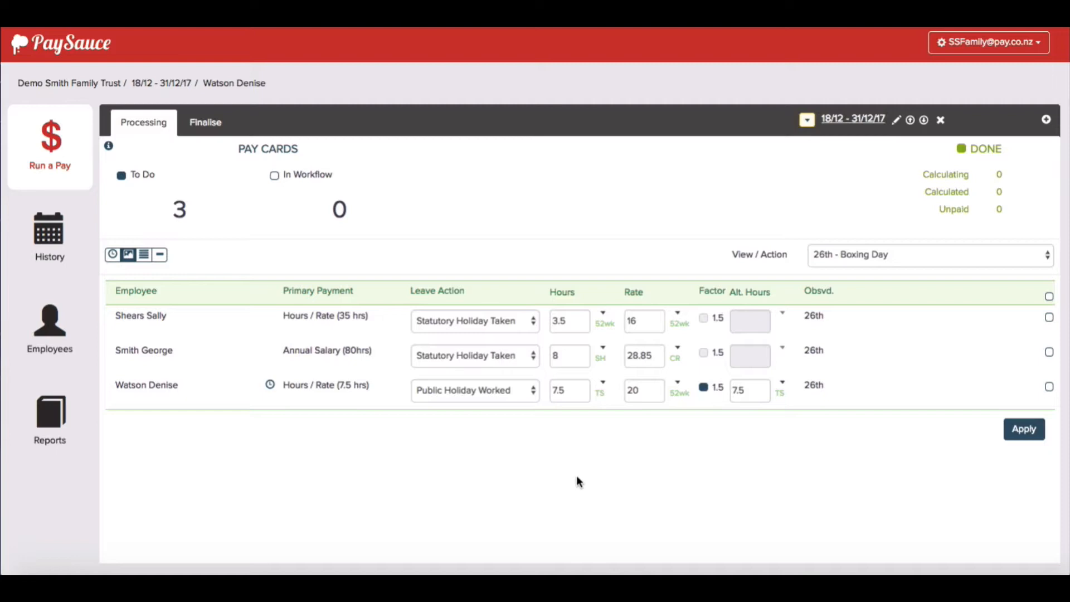
{"action": "mouse_move", "coordinate": [245, 412]}
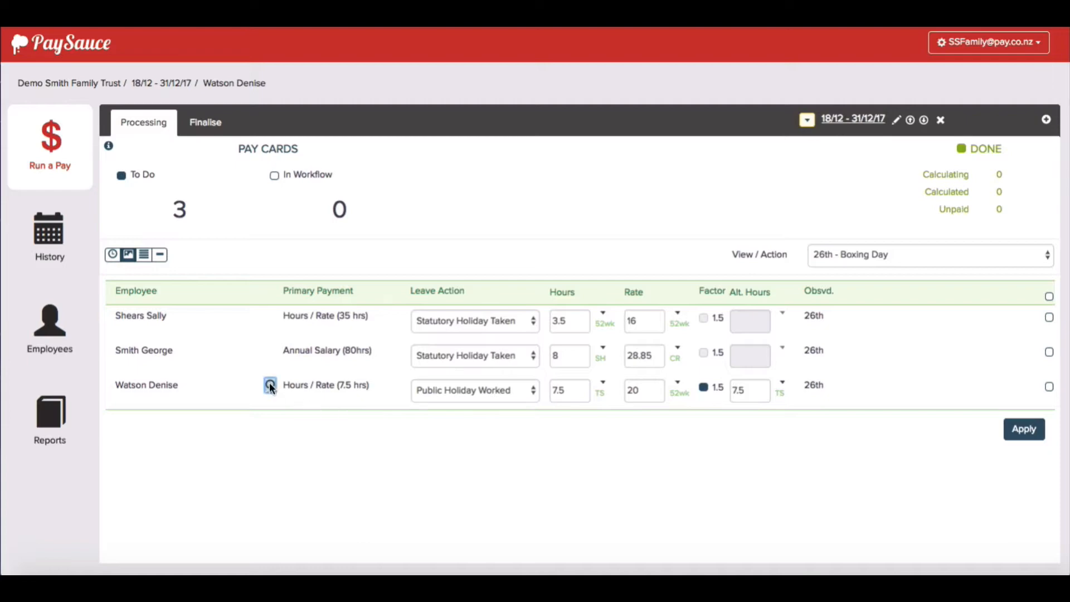
{"action": "left_click", "coordinate": [270, 386]}
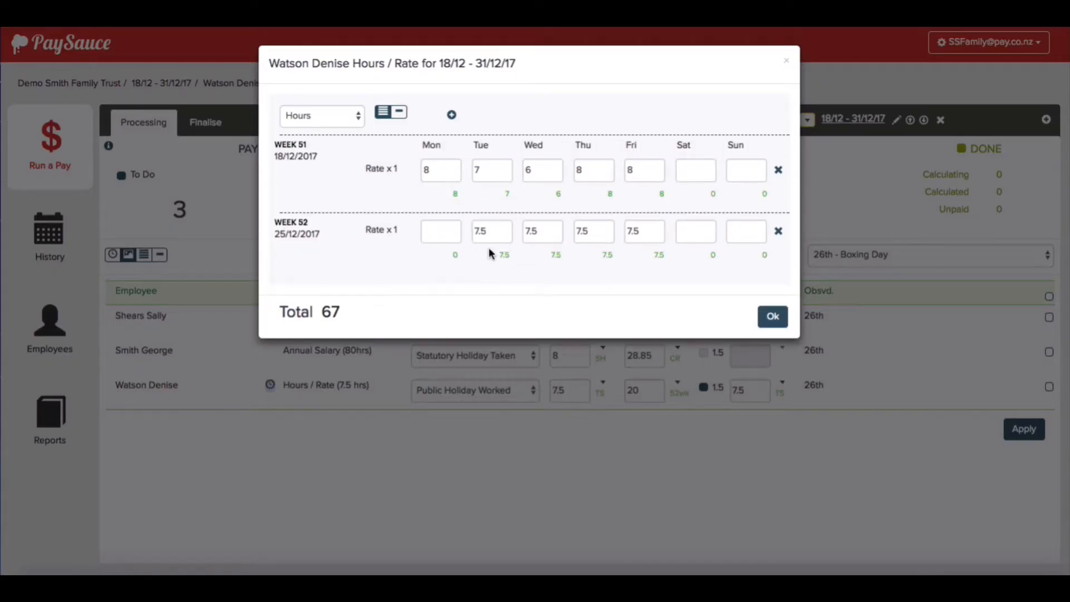
{"action": "mouse_move", "coordinate": [482, 254]}
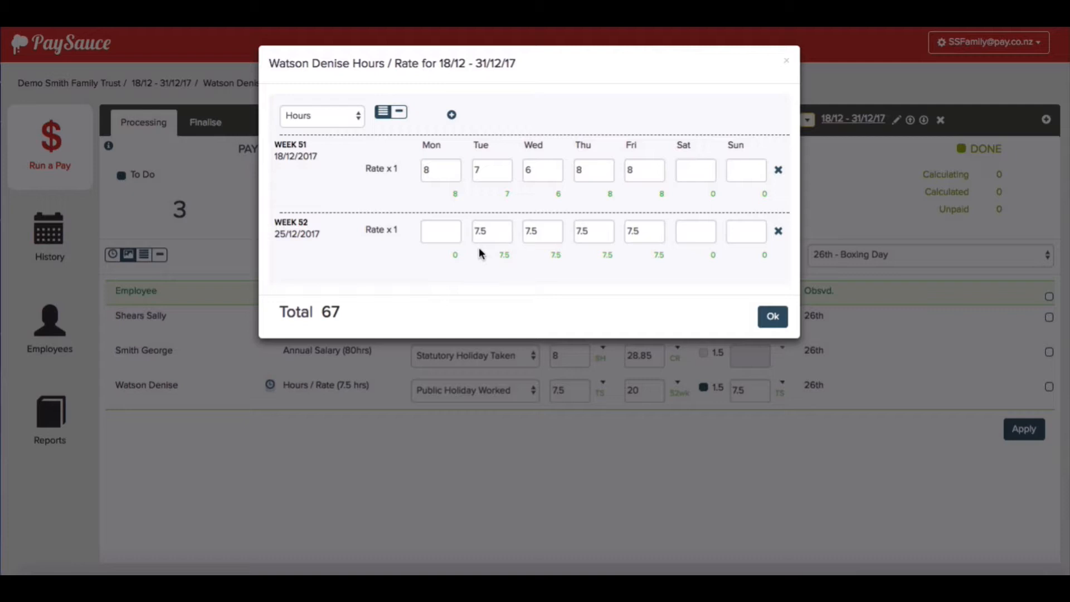
{"action": "mouse_move", "coordinate": [751, 143]}
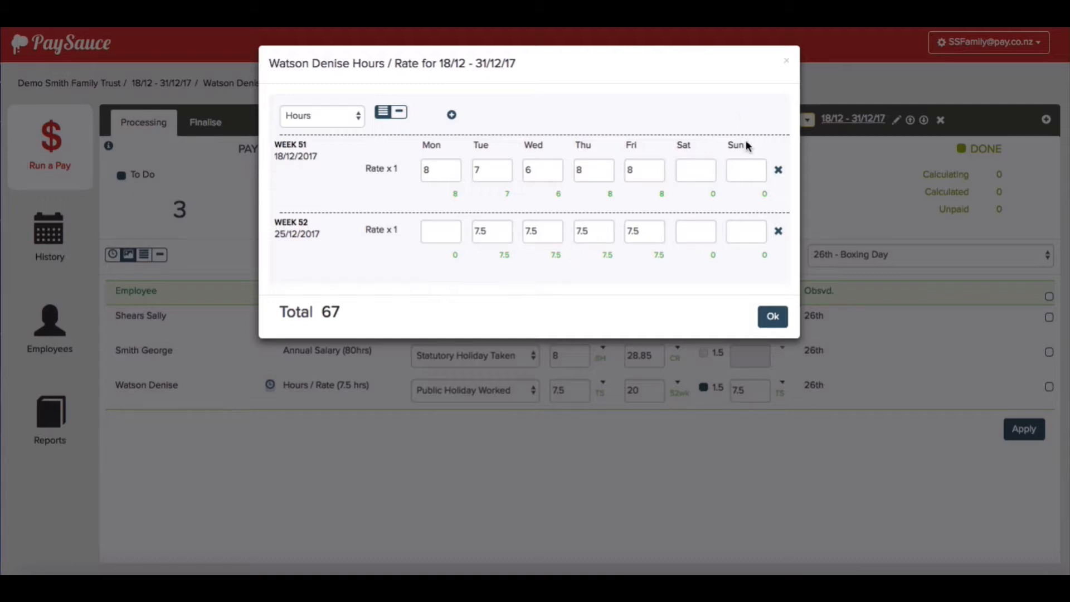
{"action": "left_click", "coordinate": [773, 316]}
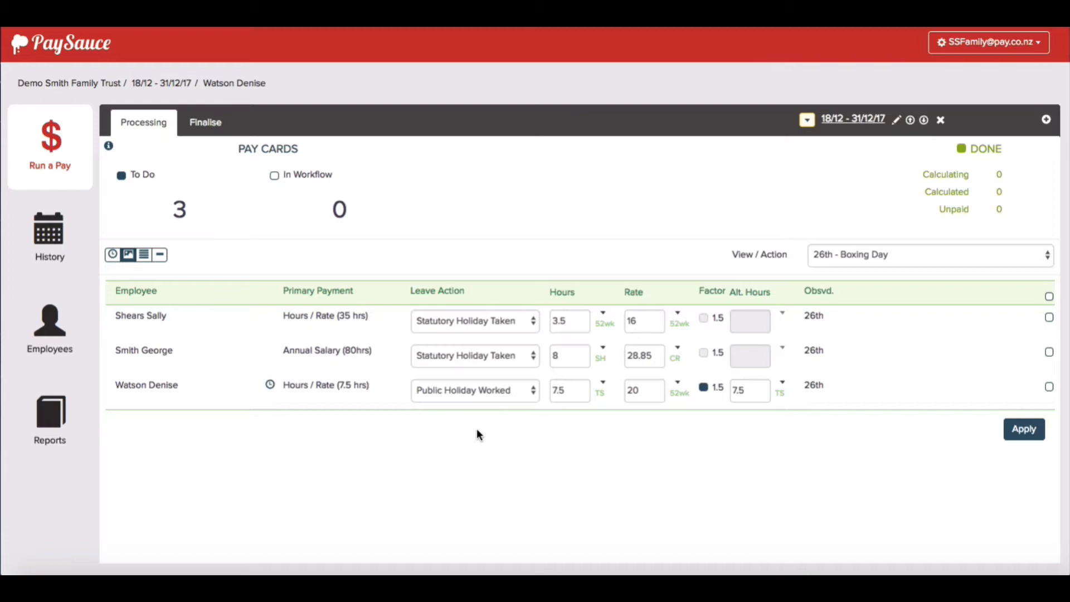
{"action": "mouse_move", "coordinate": [561, 409]}
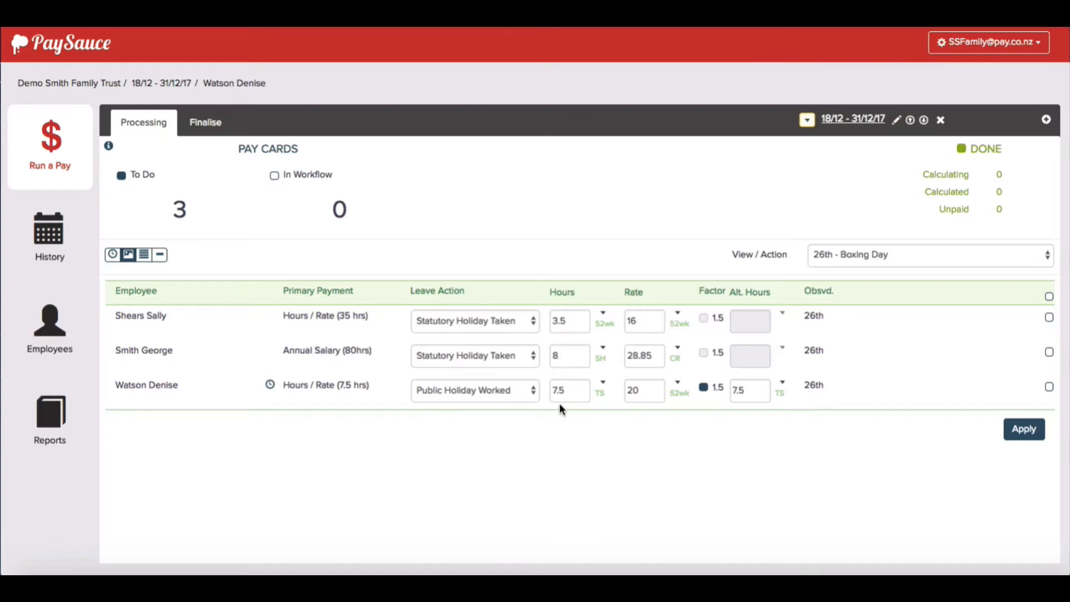
{"action": "mouse_move", "coordinate": [570, 403]}
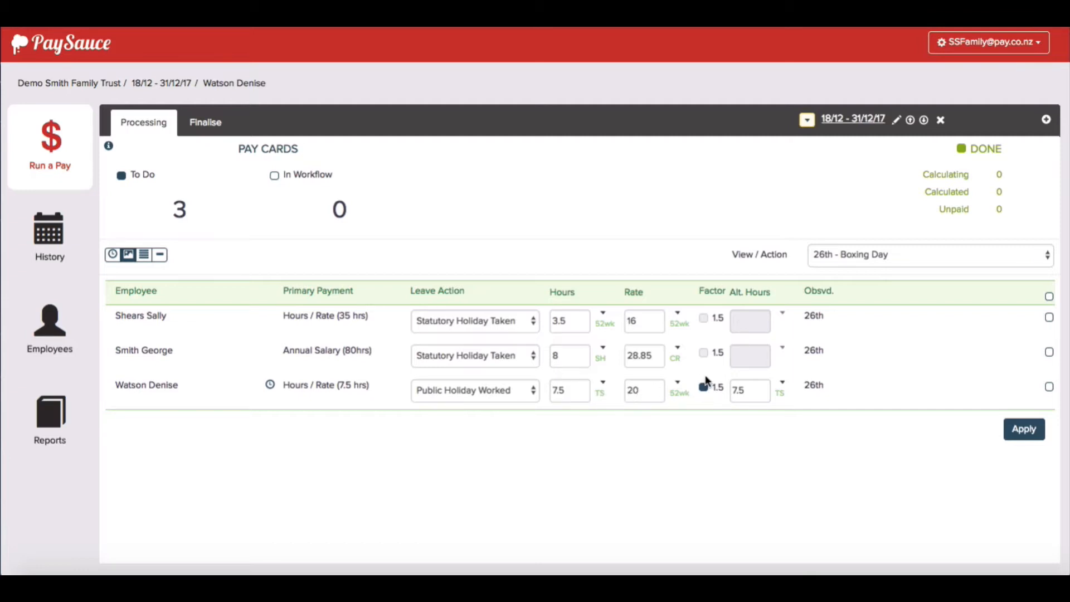
{"action": "left_click", "coordinate": [703, 388]}
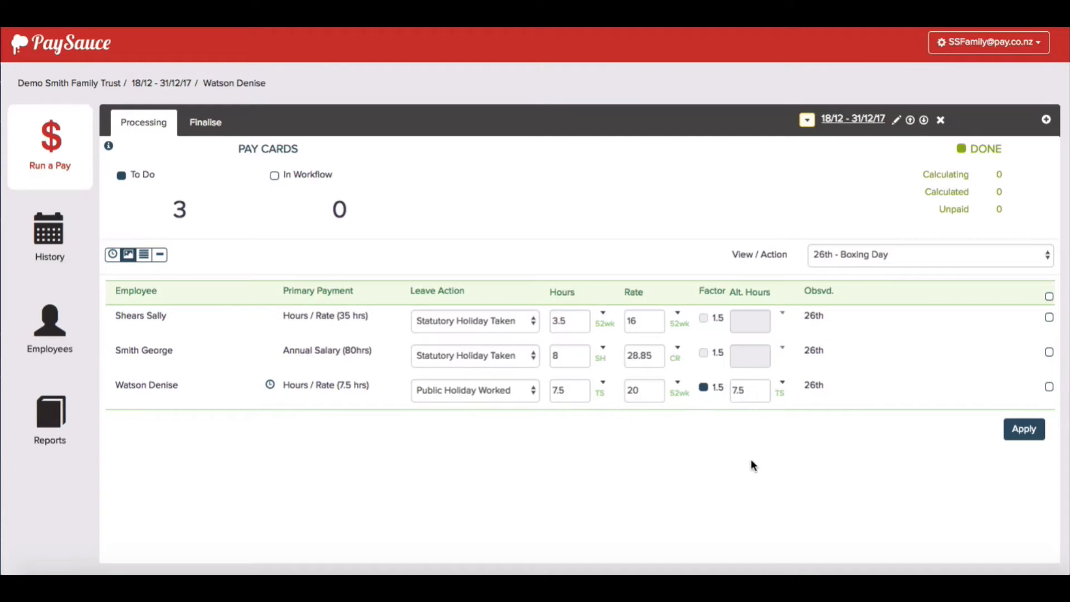
{"action": "mouse_move", "coordinate": [749, 453]}
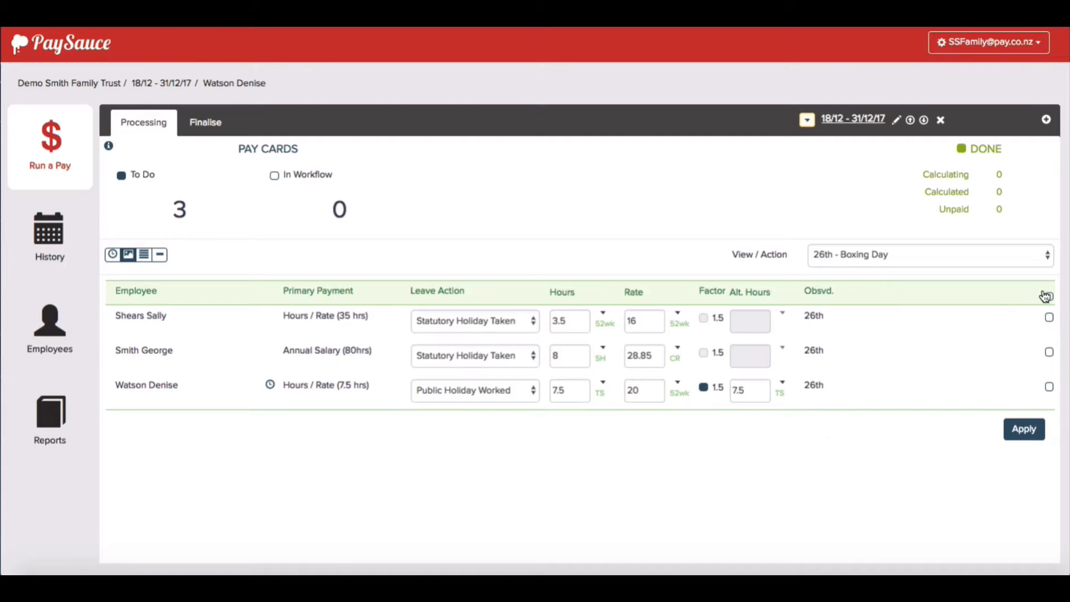
- Select all three employees' Boxing Day rows and apply to save the transactions
{"action": "left_click", "coordinate": [1046, 295]}
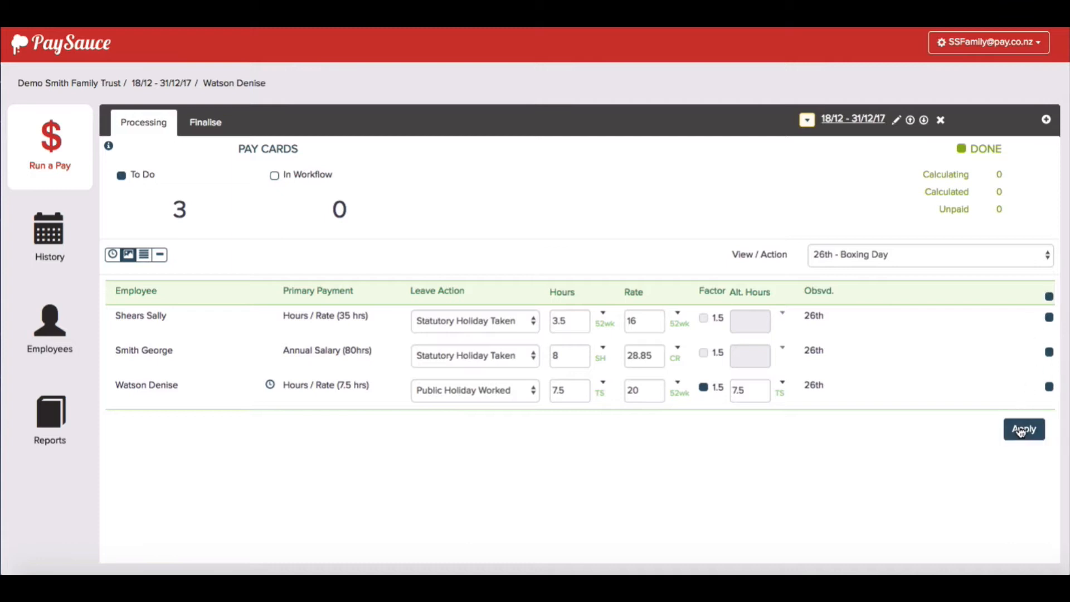
{"action": "left_click", "coordinate": [1017, 428]}
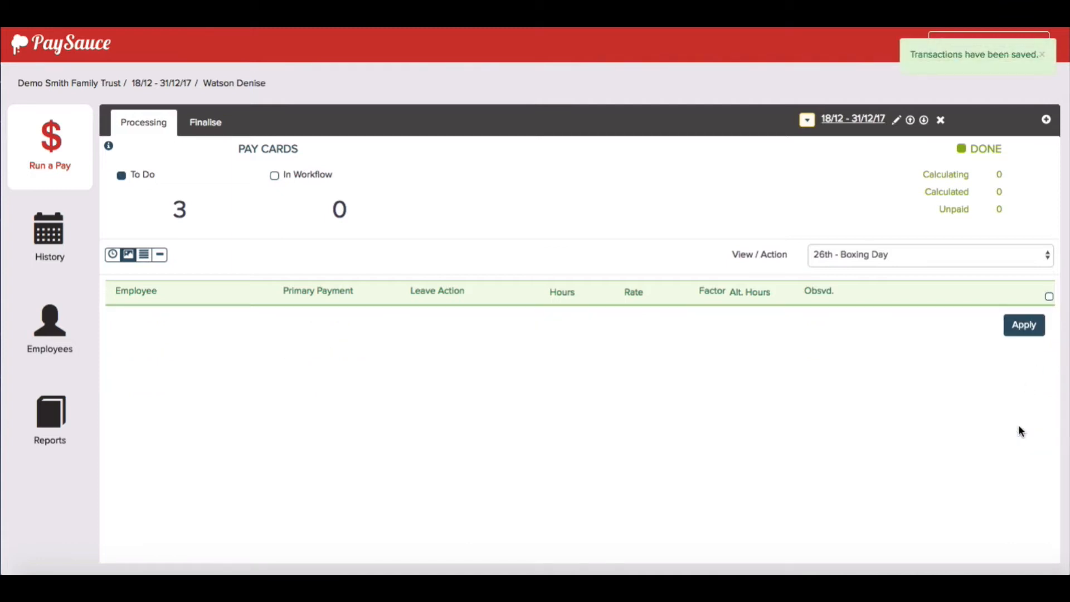
{"action": "mouse_move", "coordinate": [970, 392]}
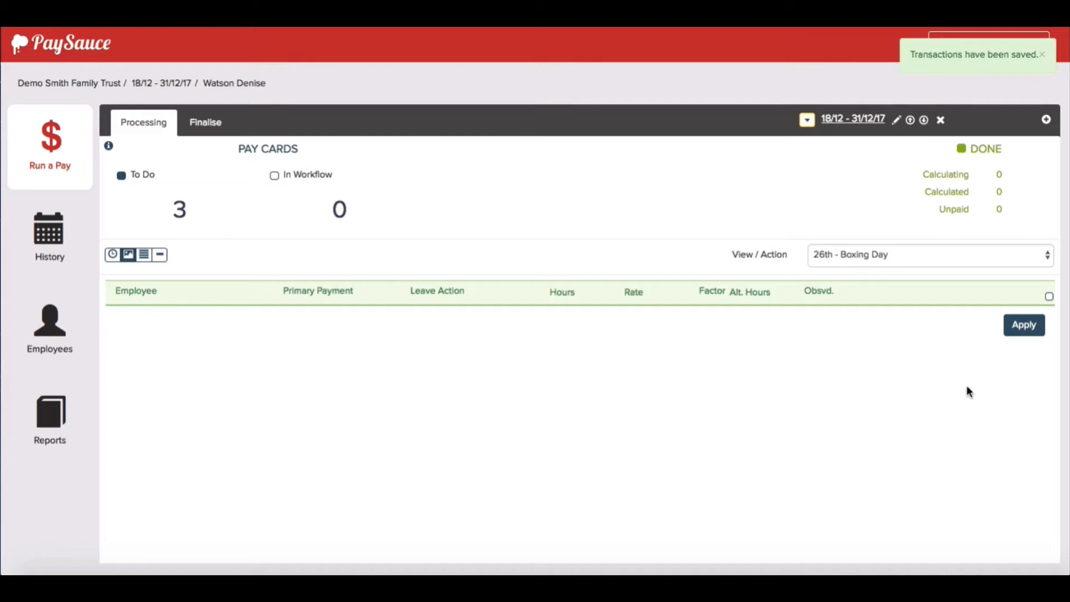
- Switch View / Action to Leave Summary listing the six 25/12 and 26/12 entries
{"action": "left_click", "coordinate": [929, 254]}
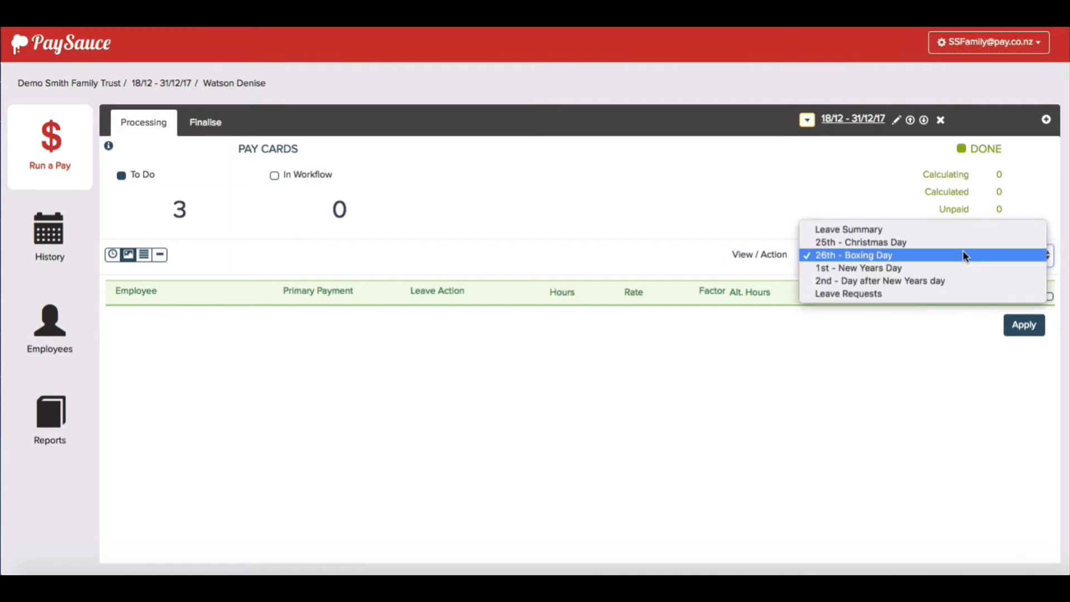
{"action": "left_click", "coordinate": [849, 230]}
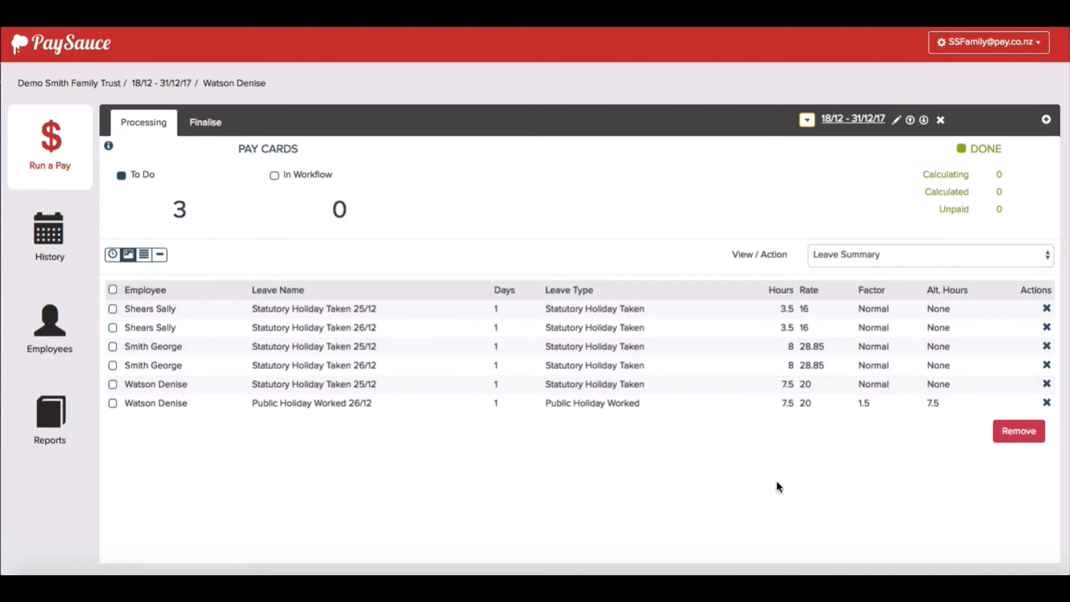
{"action": "mouse_move", "coordinate": [900, 467]}
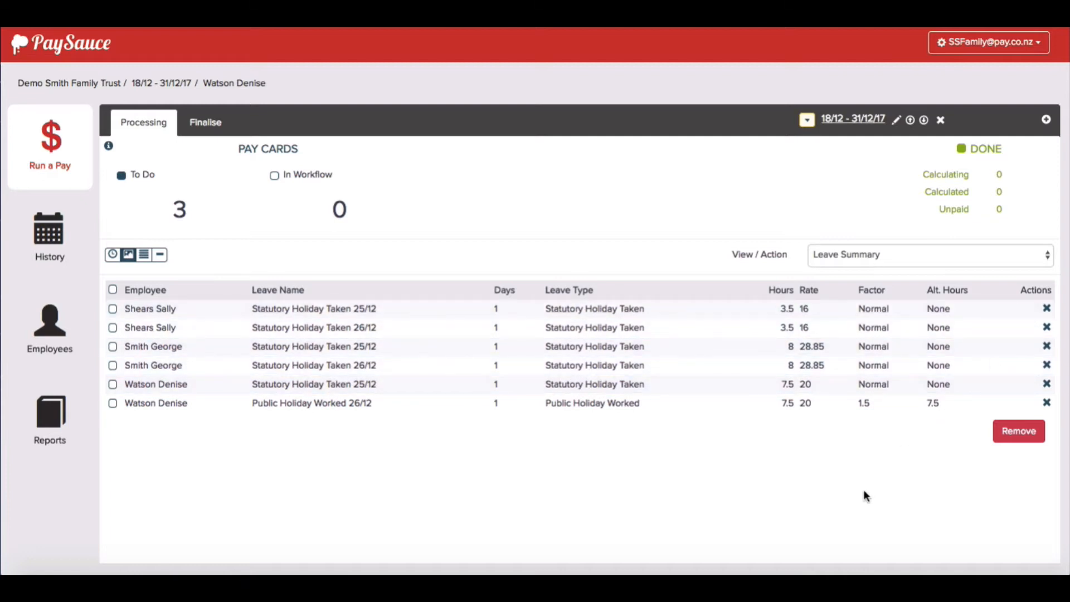
{"action": "mouse_move", "coordinate": [830, 490]}
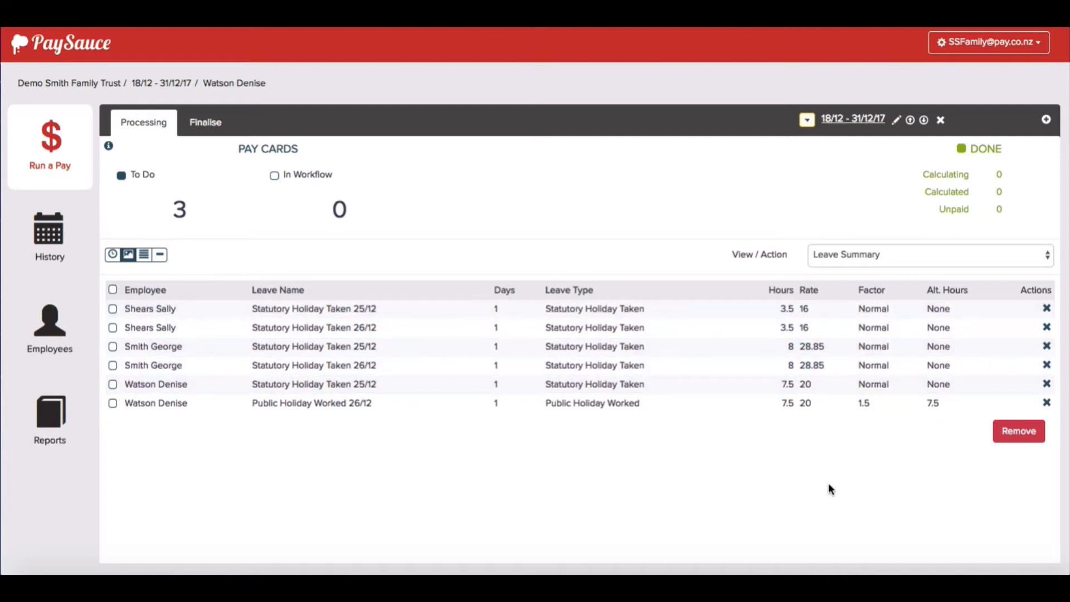
{"action": "mouse_move", "coordinate": [106, 332]}
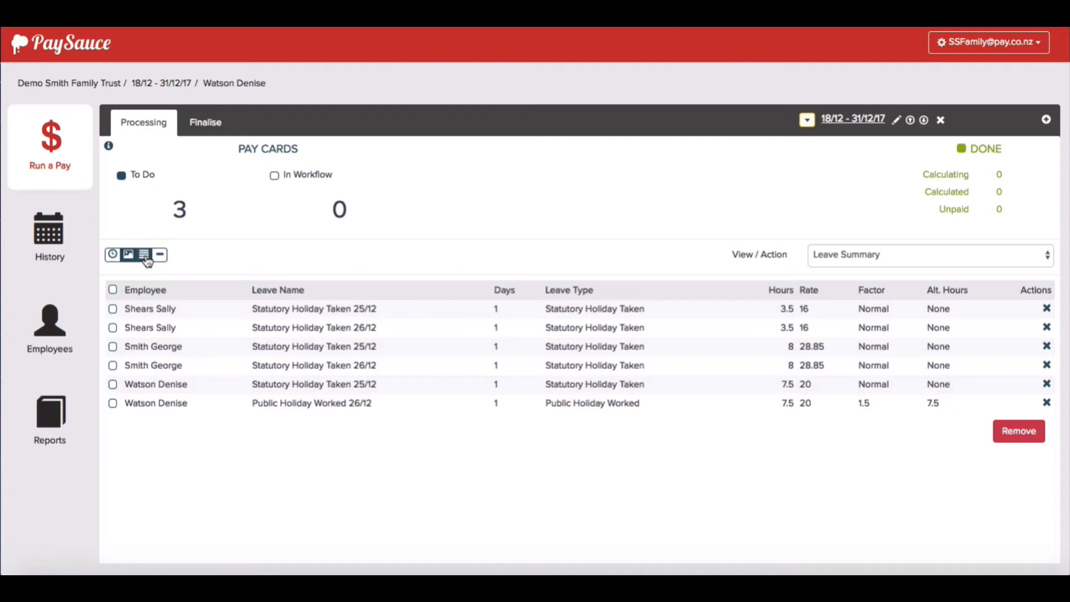
{"action": "mouse_move", "coordinate": [145, 255]}
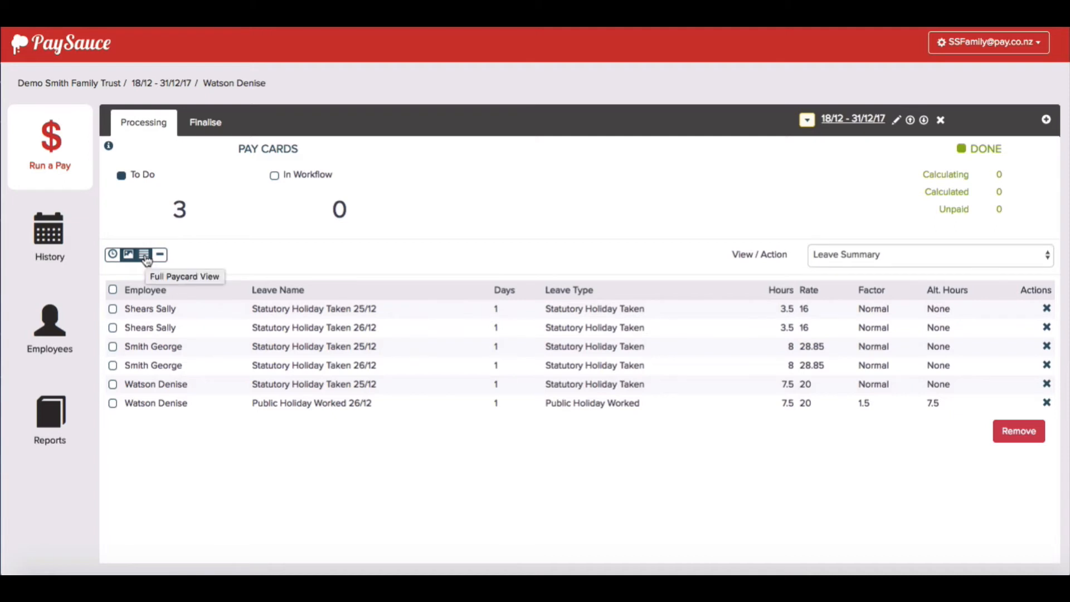
{"action": "left_click", "coordinate": [143, 254]}
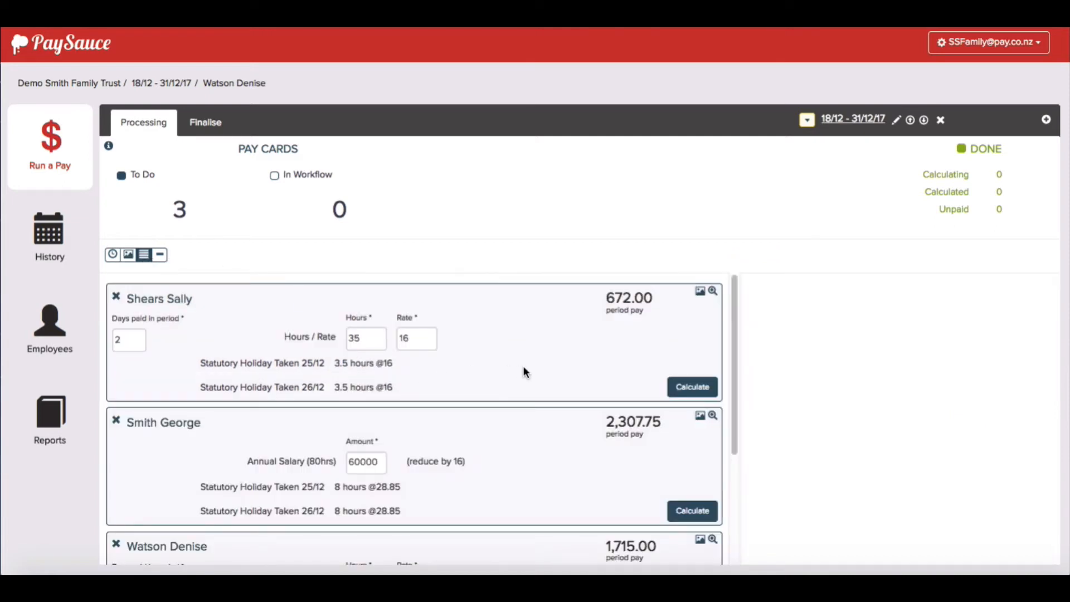
{"action": "mouse_move", "coordinate": [743, 293]}
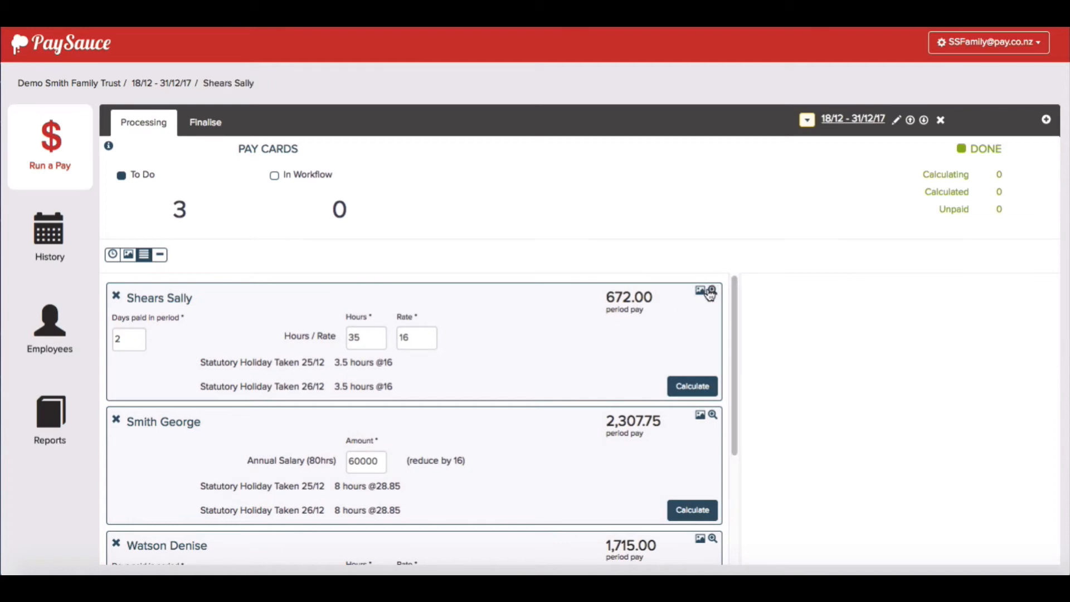
{"action": "left_click", "coordinate": [711, 289]}
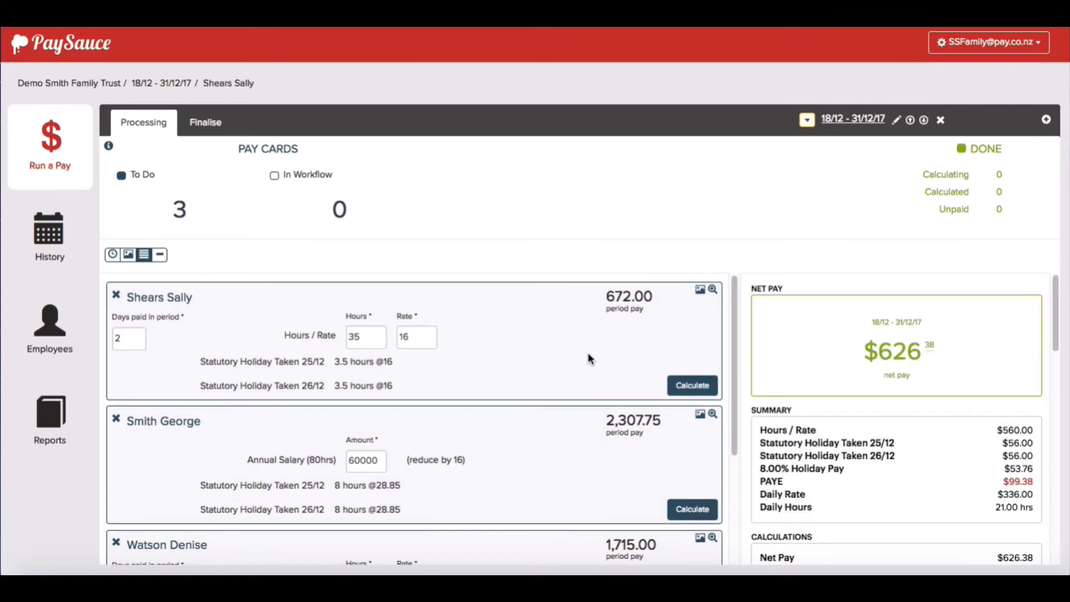
{"action": "scroll", "scroll_direction": "down", "scroll_amount": 3}
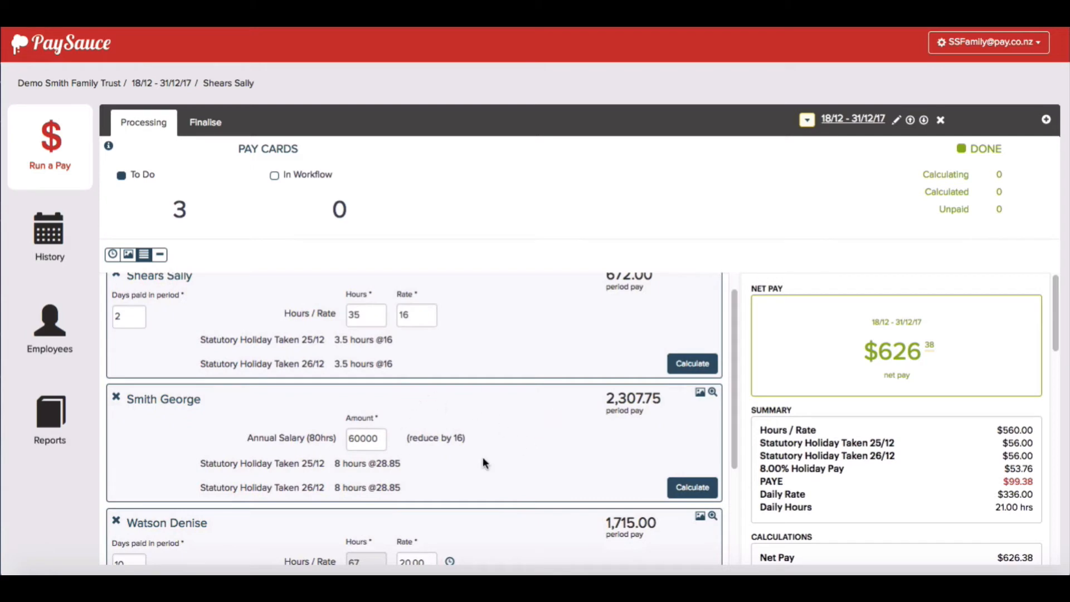
{"action": "mouse_move", "coordinate": [439, 480]}
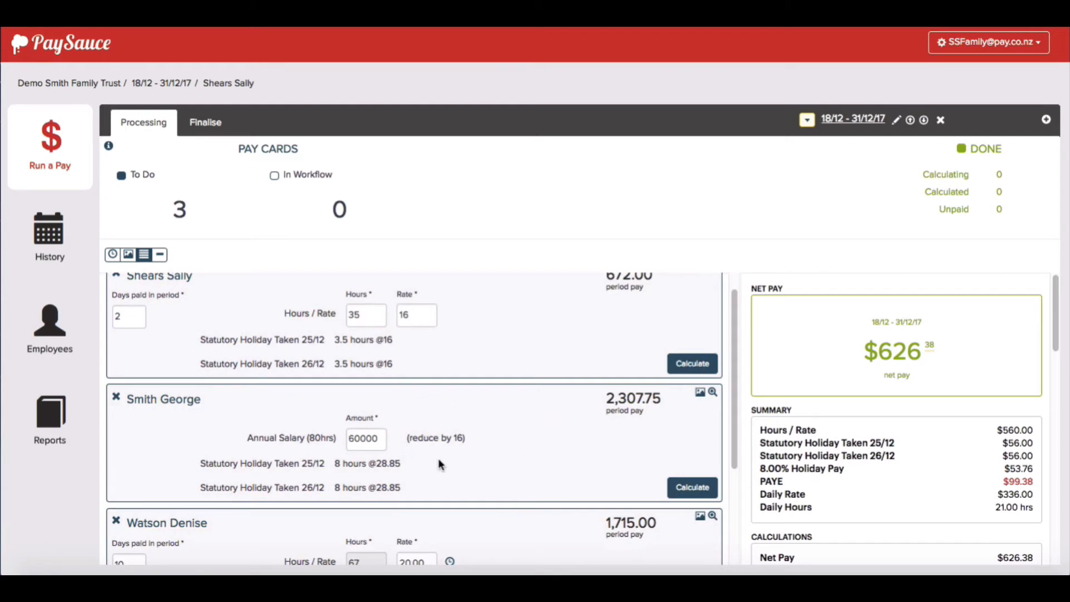
{"action": "mouse_move", "coordinate": [464, 477]}
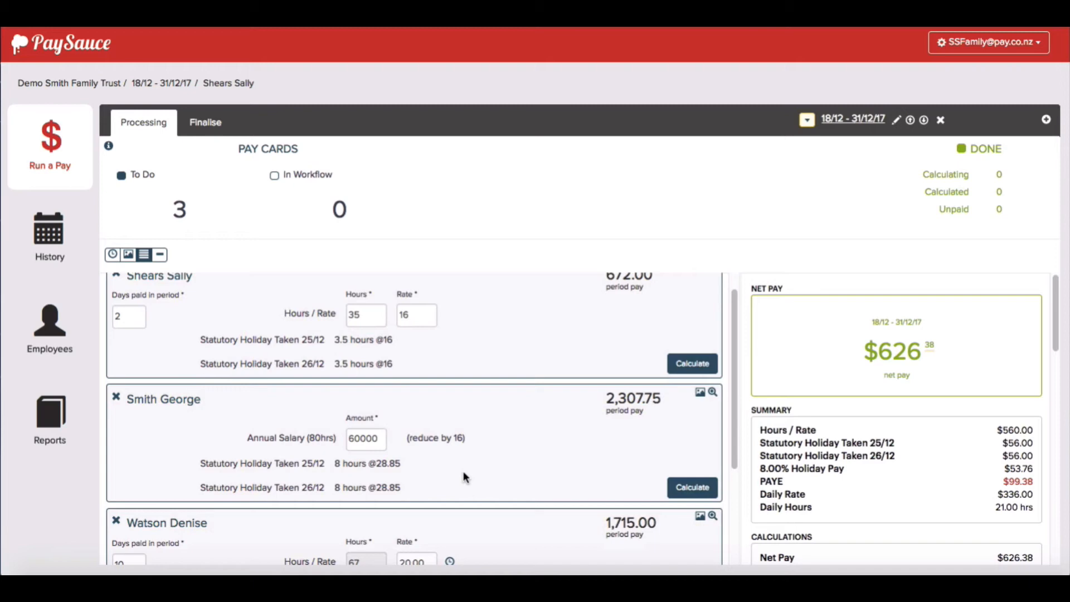
{"action": "mouse_move", "coordinate": [539, 477]}
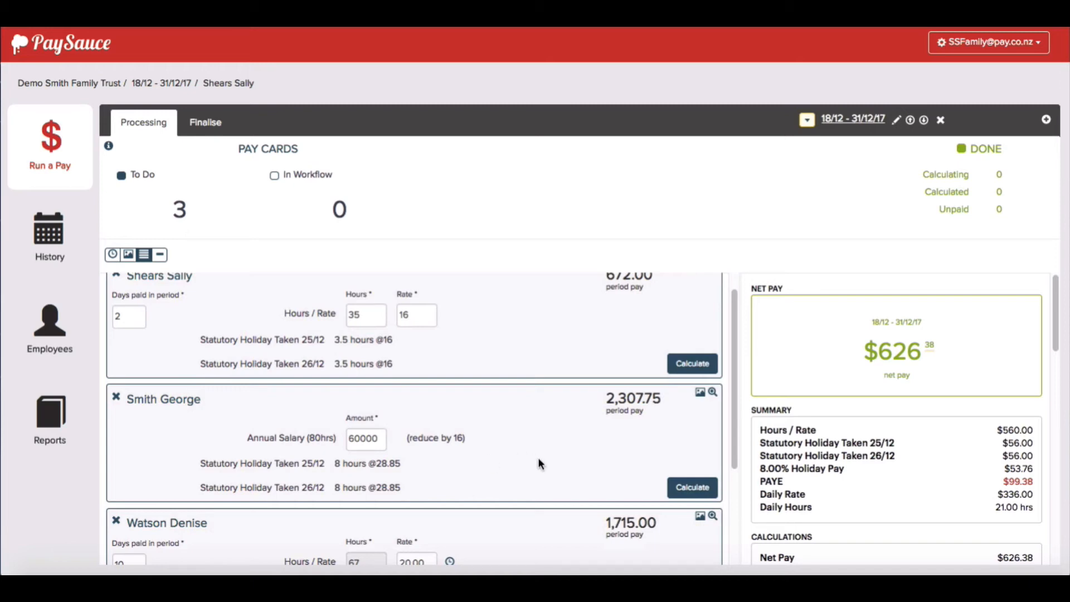
{"action": "scroll", "scroll_direction": "down", "scroll_amount": 3}
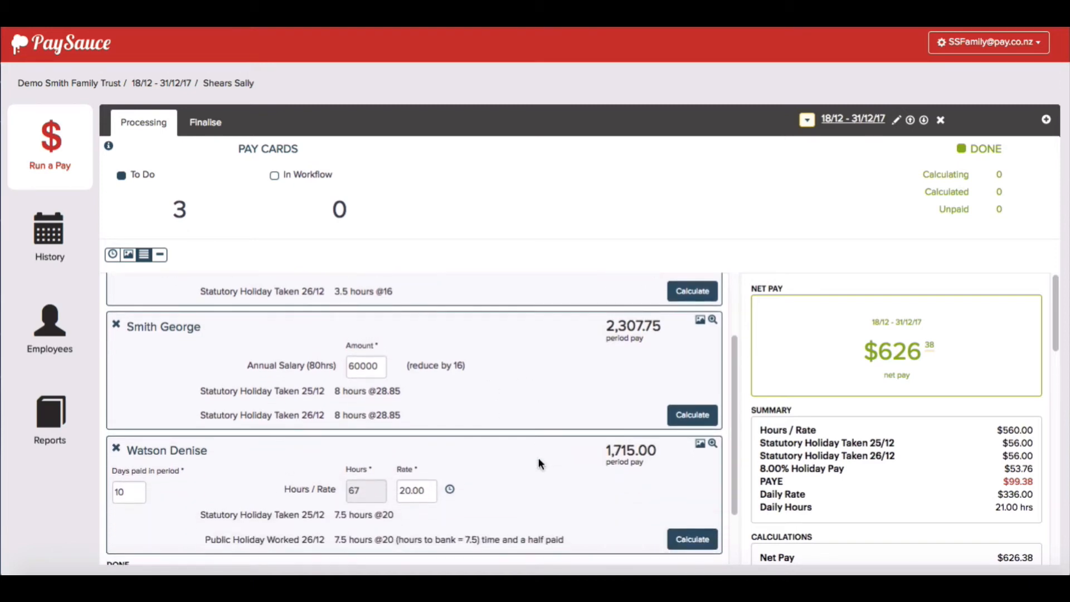
{"action": "scroll", "scroll_direction": "down", "scroll_amount": 3}
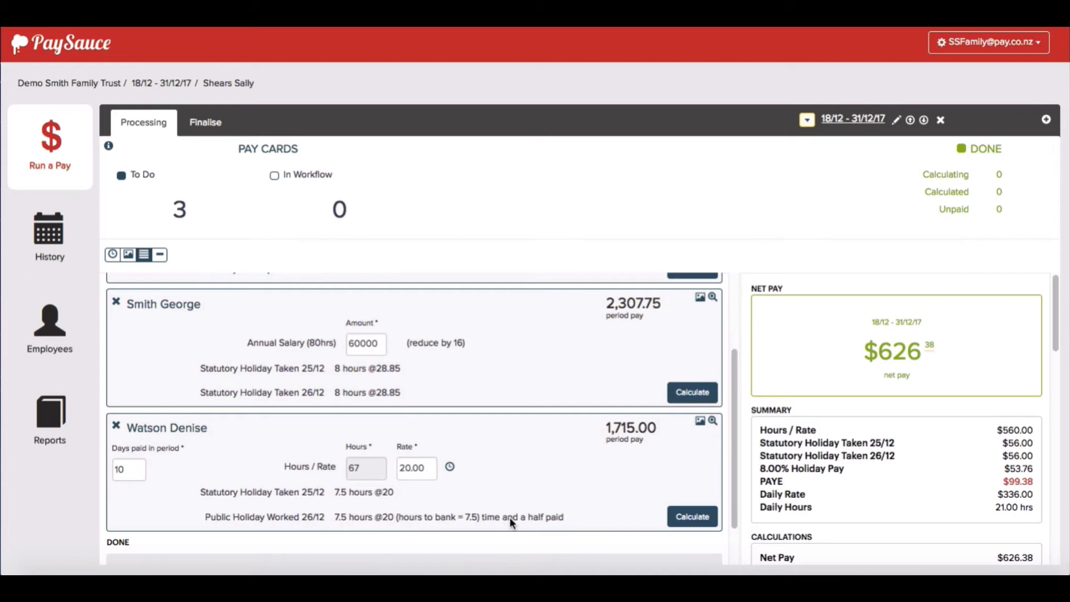
{"action": "mouse_move", "coordinate": [573, 479]}
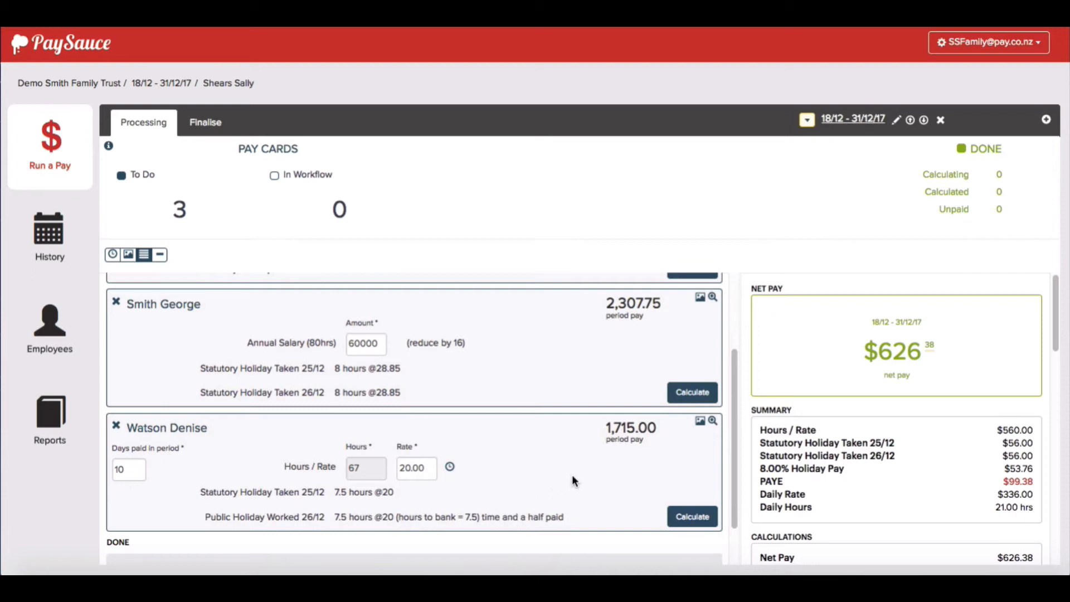
{"action": "mouse_move", "coordinate": [712, 423]}
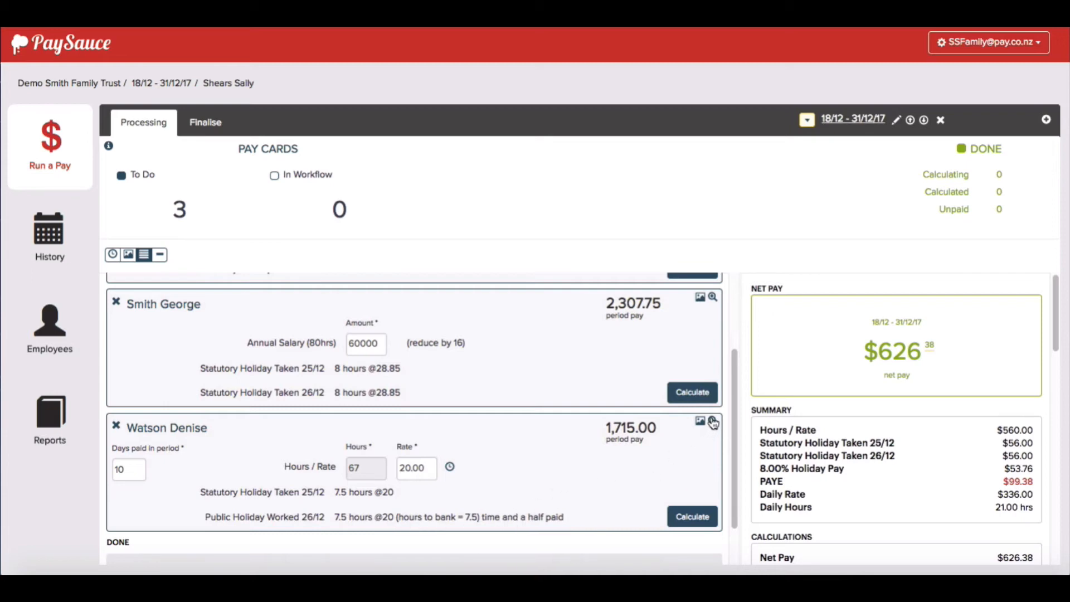
{"action": "left_click", "coordinate": [711, 421]}
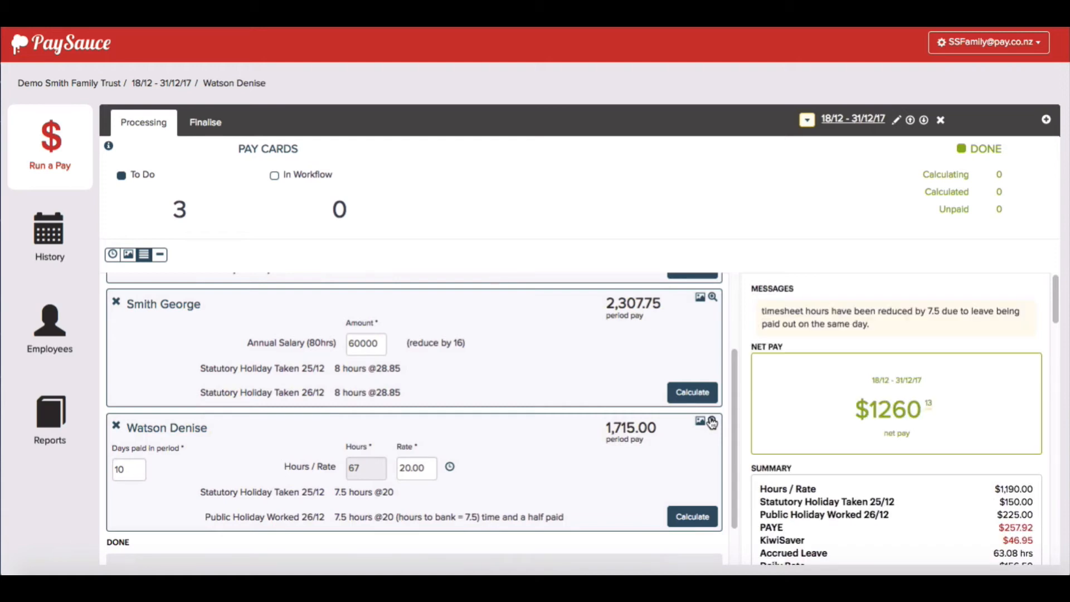
{"action": "mouse_move", "coordinate": [941, 304]}
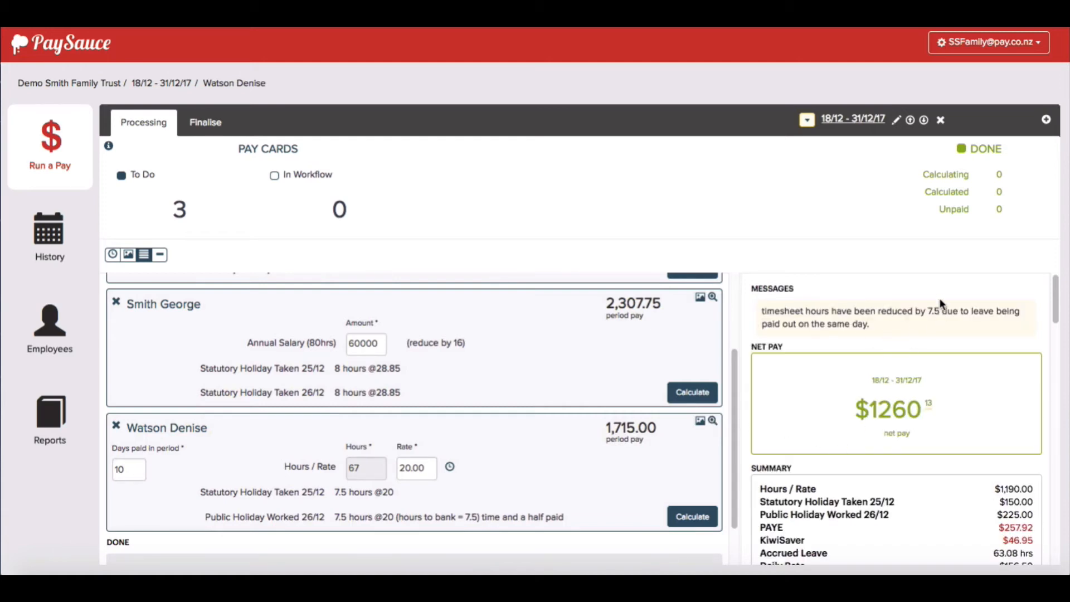
{"action": "mouse_move", "coordinate": [938, 328]}
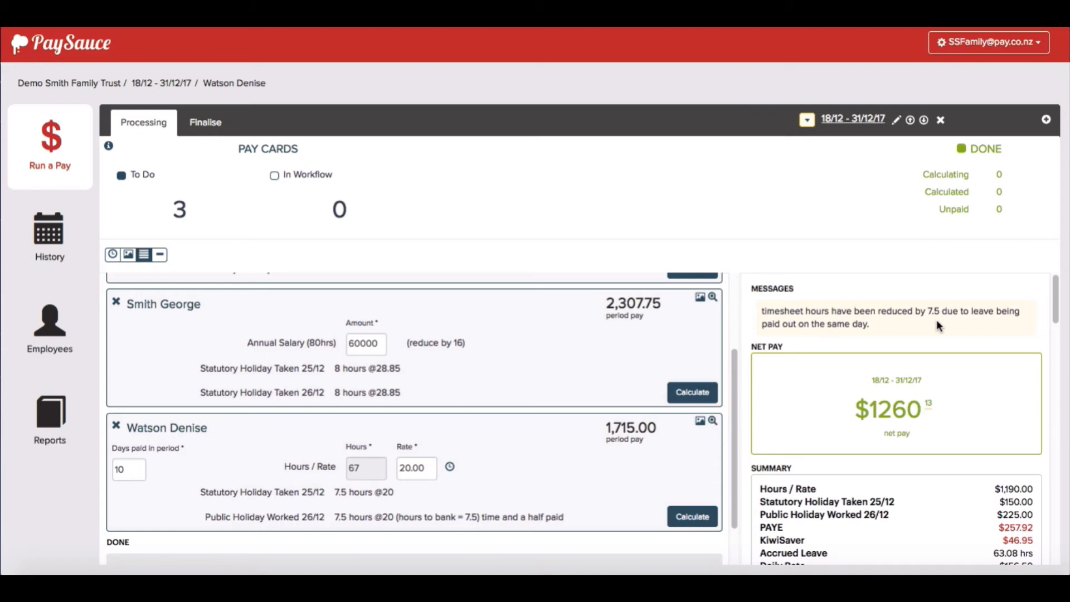
{"action": "mouse_move", "coordinate": [699, 457]}
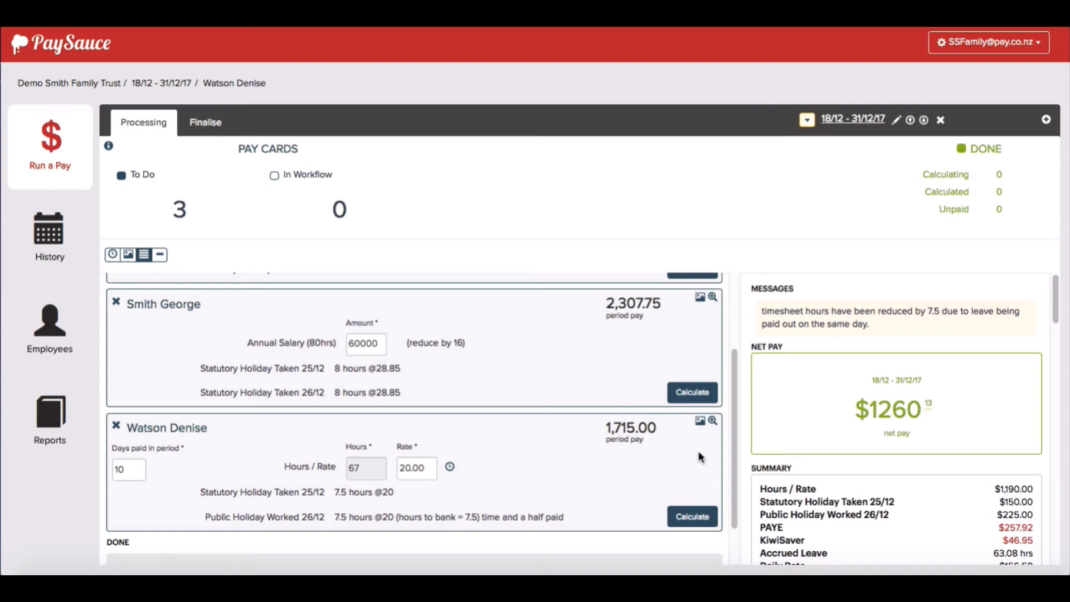
{"action": "mouse_move", "coordinate": [543, 503]}
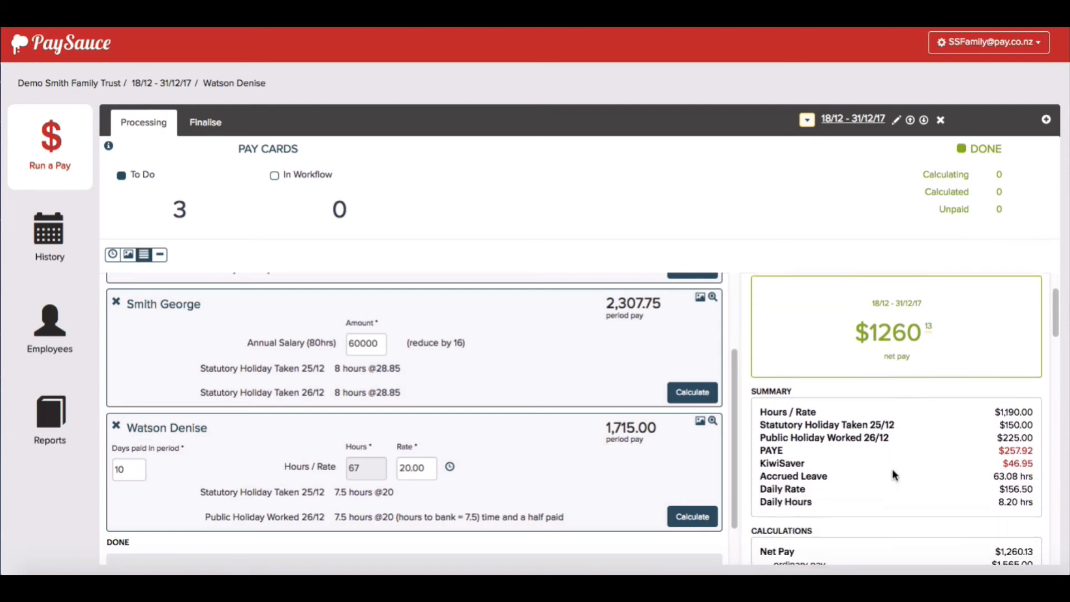
{"action": "scroll", "scroll_direction": "down", "scroll_amount": 3}
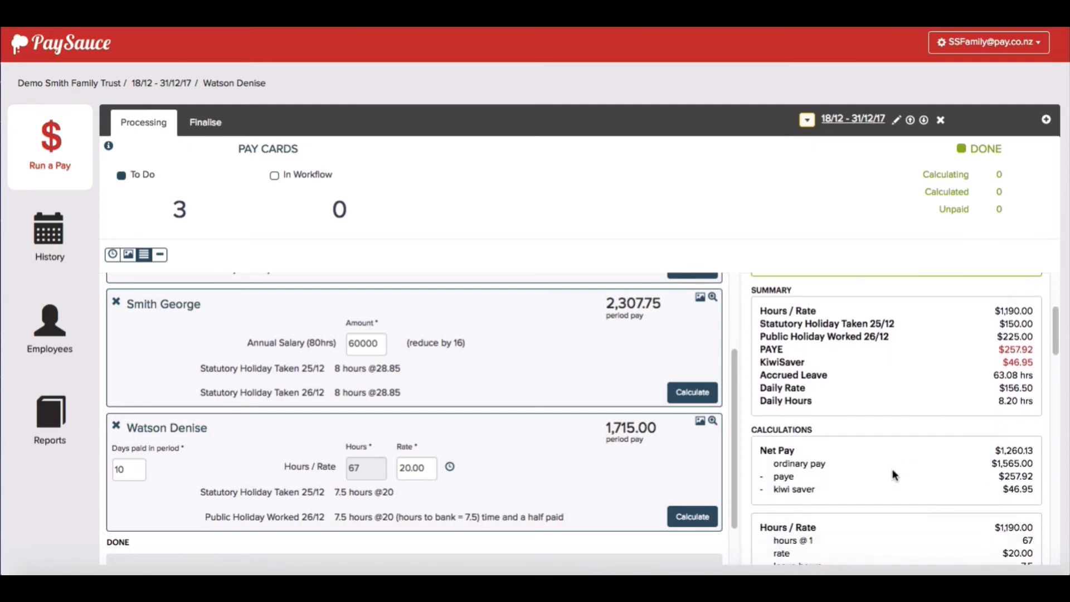
{"action": "scroll", "scroll_direction": "down", "scroll_amount": 3}
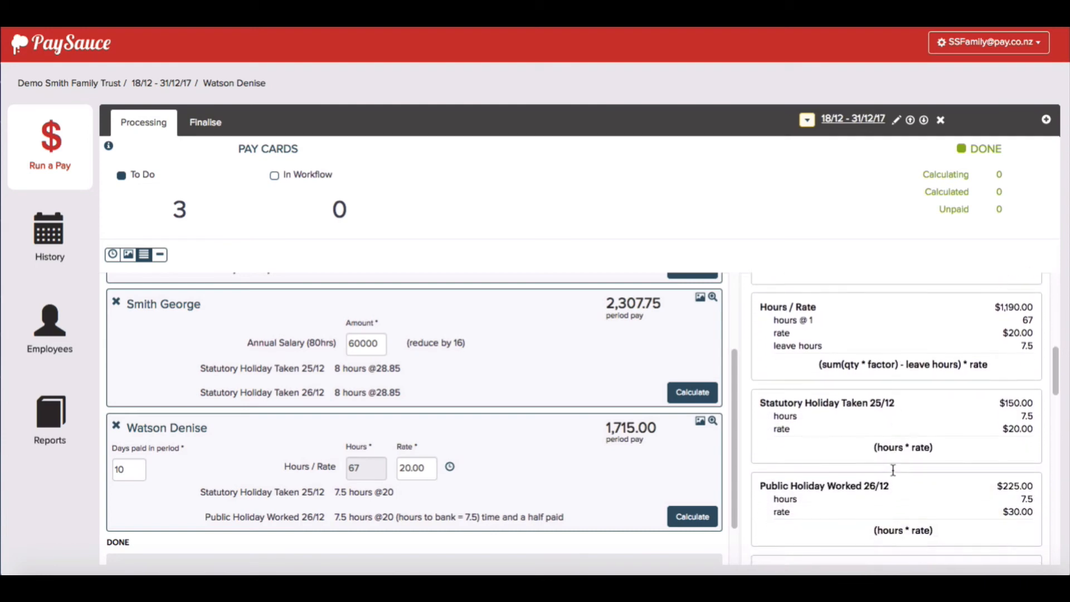
{"action": "scroll", "scroll_direction": "down", "scroll_amount": 3}
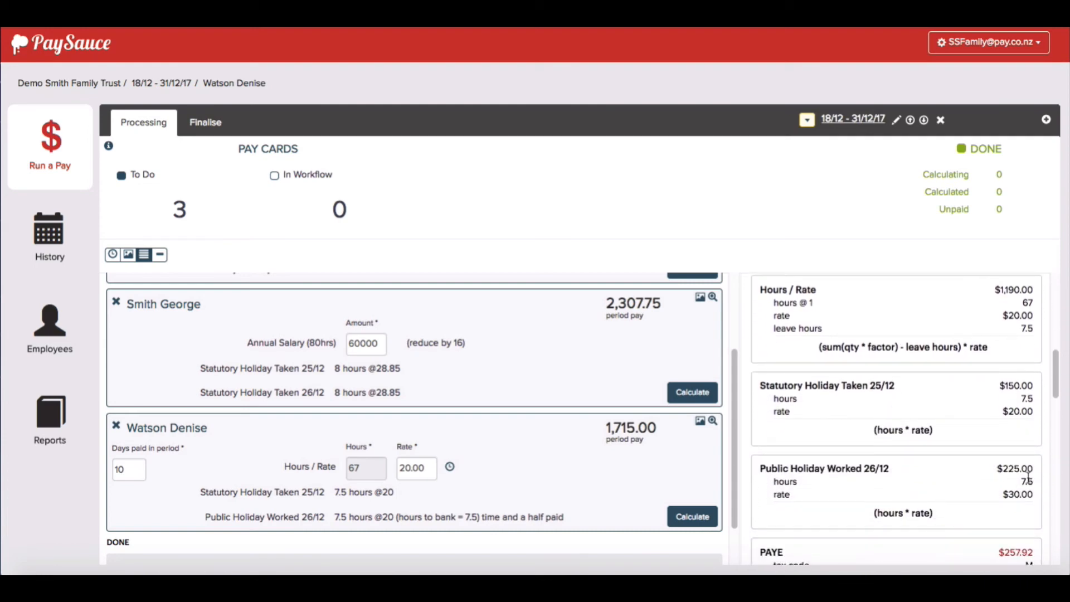
{"action": "mouse_move", "coordinate": [967, 539]}
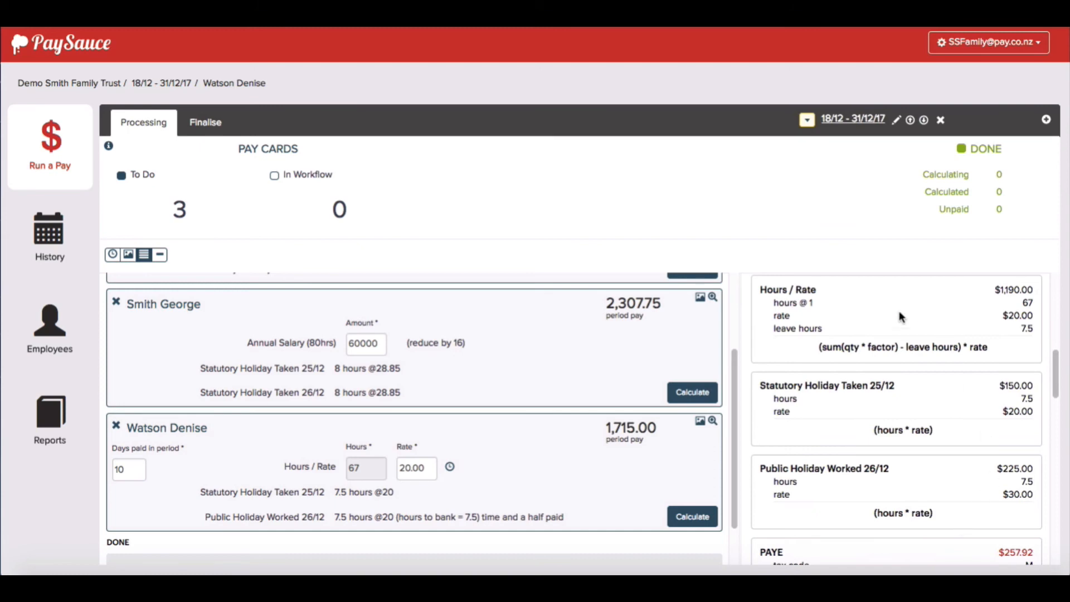
{"action": "mouse_move", "coordinate": [558, 548]}
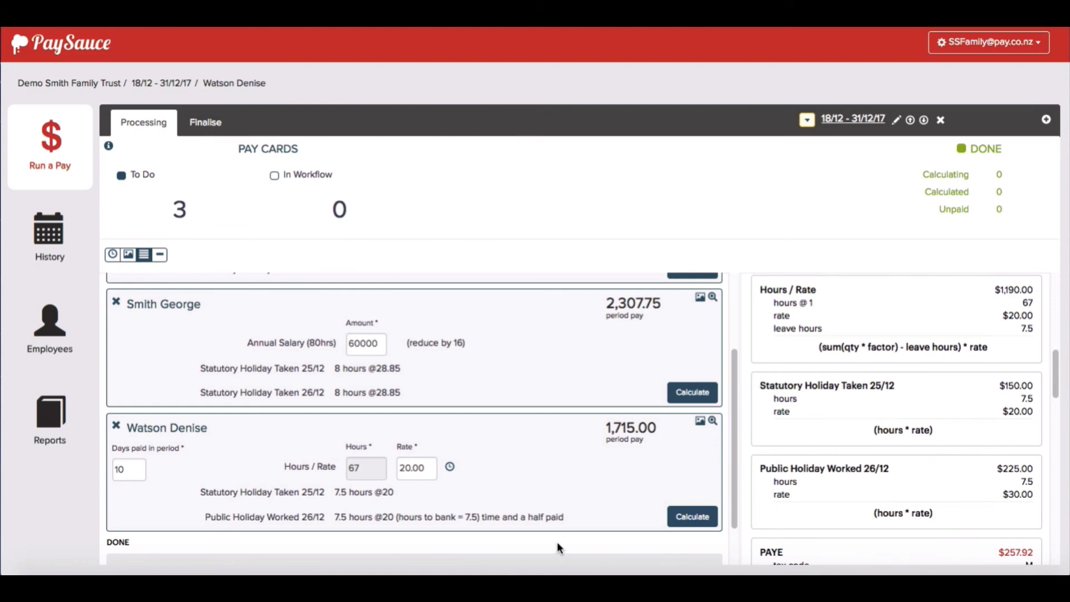